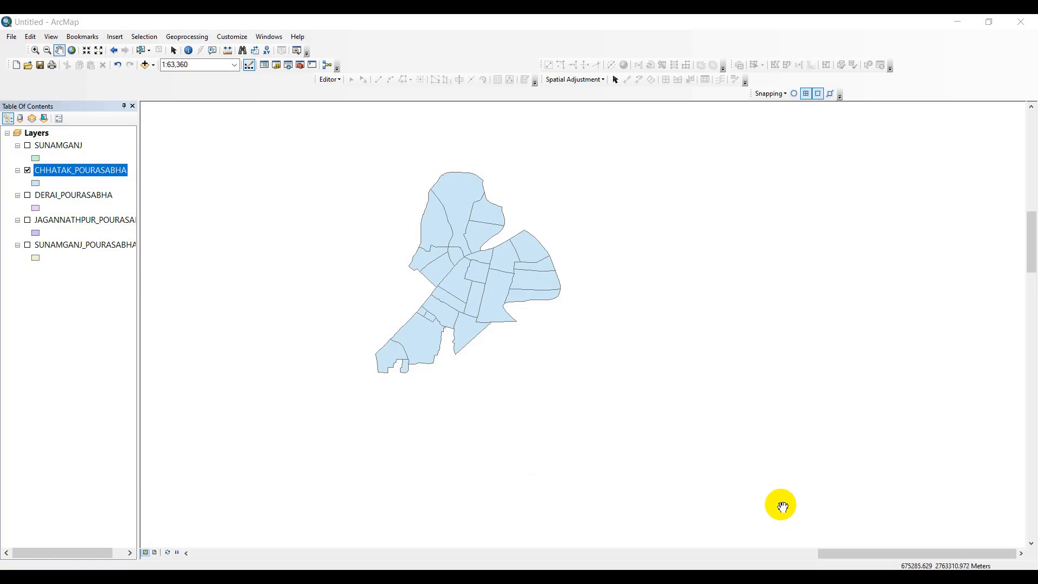
pyautogui.moveTo(783, 306)
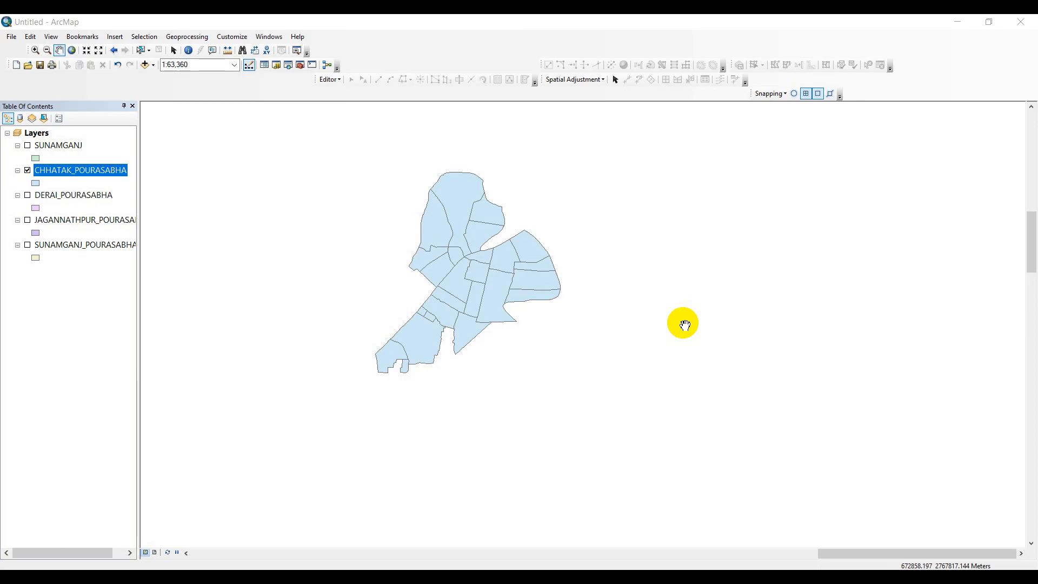
pyautogui.moveTo(681, 327)
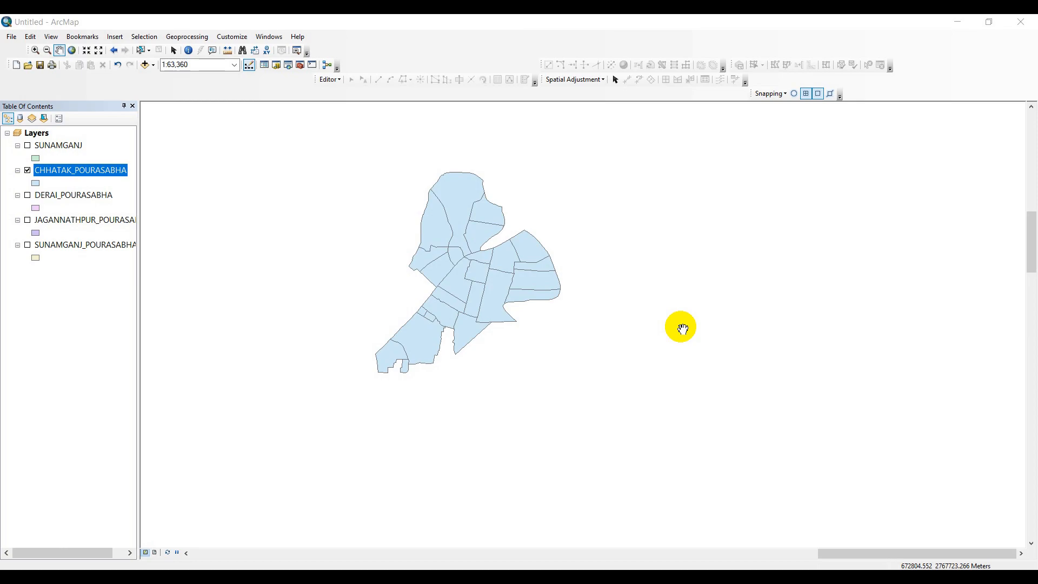
pyautogui.moveTo(832, 360)
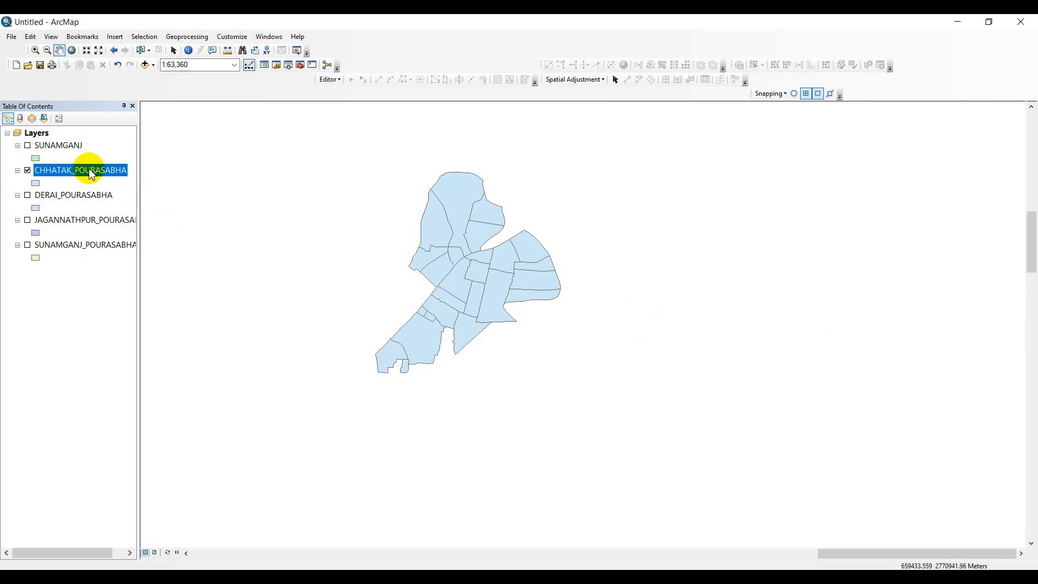
# Step: Show the CHHATAK_POURASABHA attribute table and its Table Options menu
pyautogui.rightClick(81, 170)
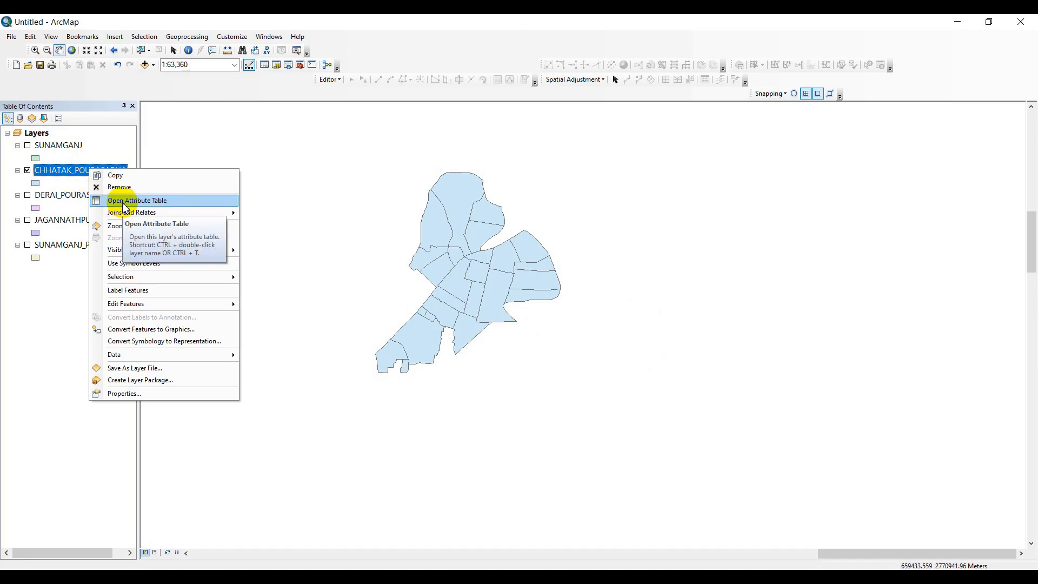
pyautogui.click(137, 200)
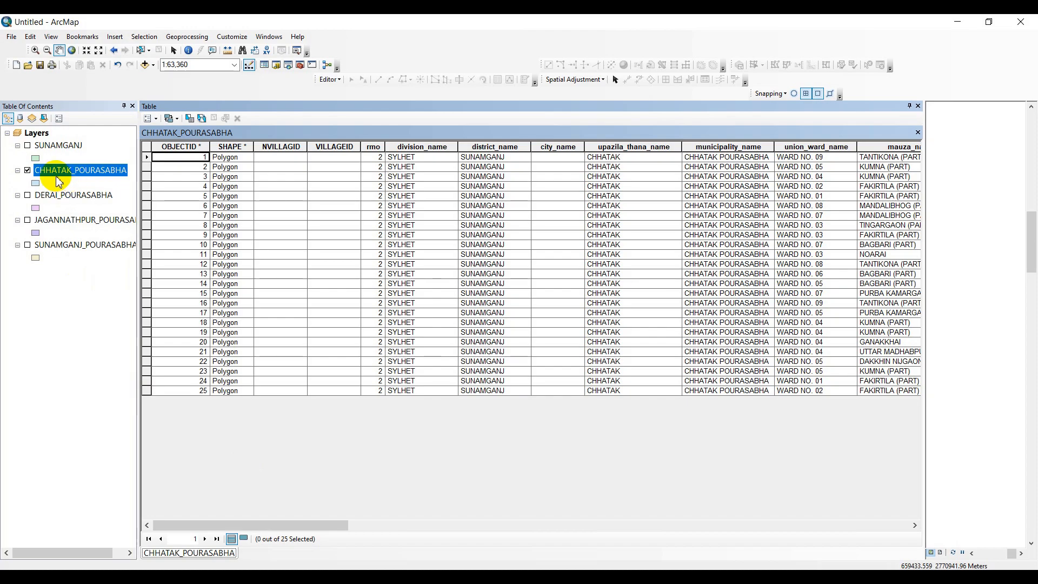
pyautogui.moveTo(119, 179)
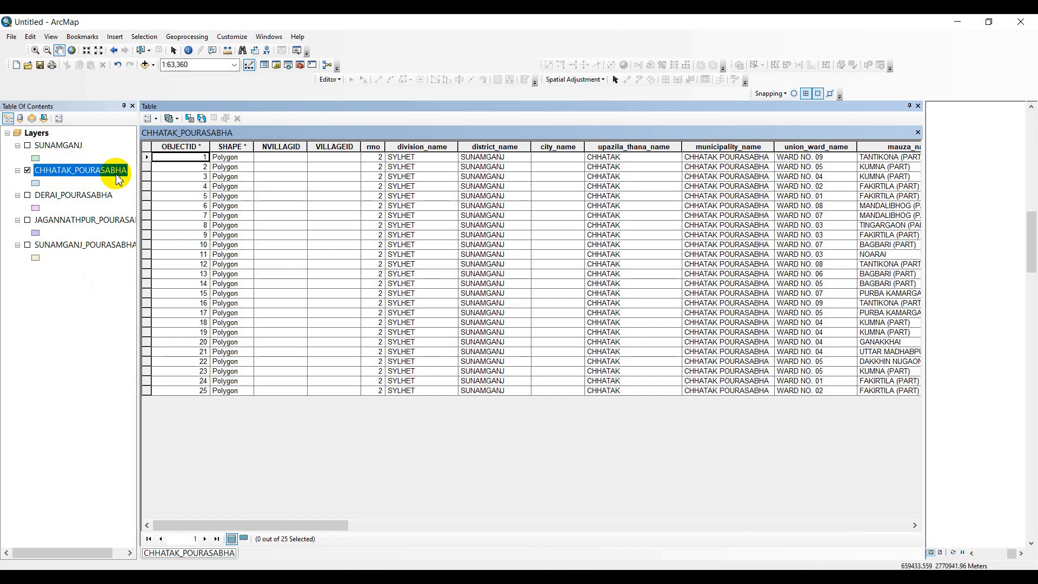
pyautogui.moveTo(323, 506)
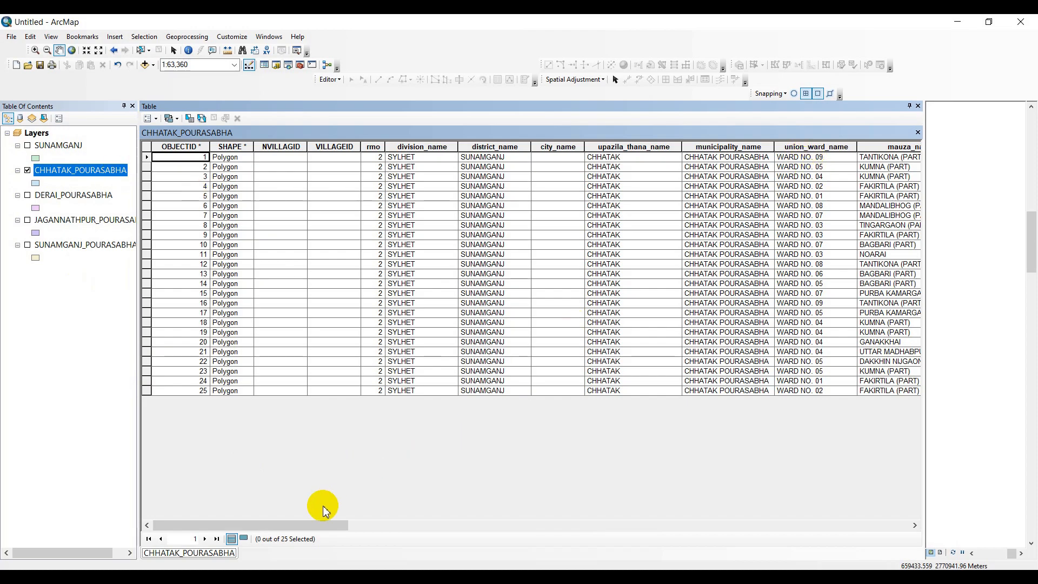
pyautogui.moveTo(693, 206)
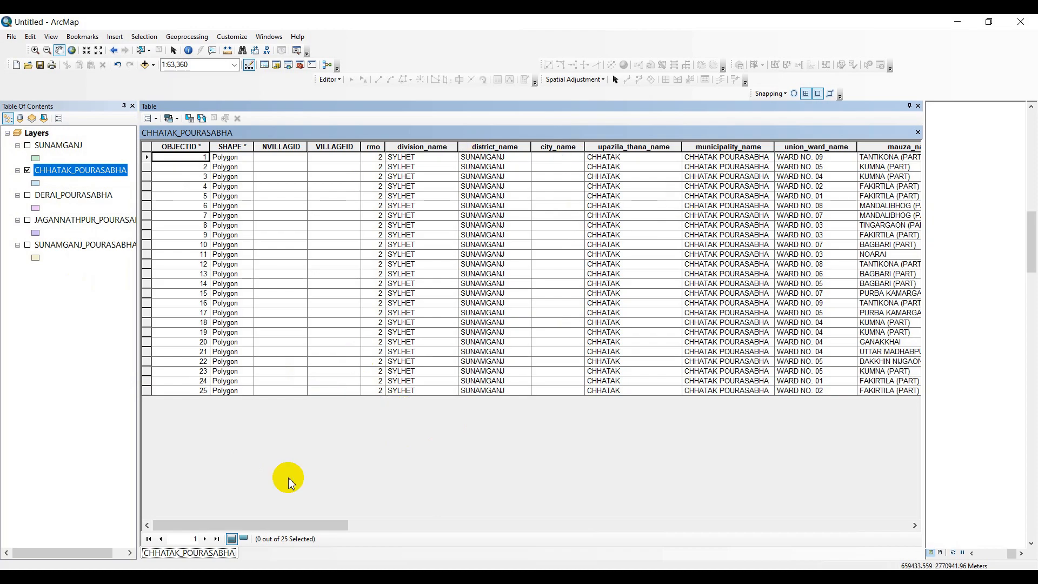
pyautogui.click(150, 118)
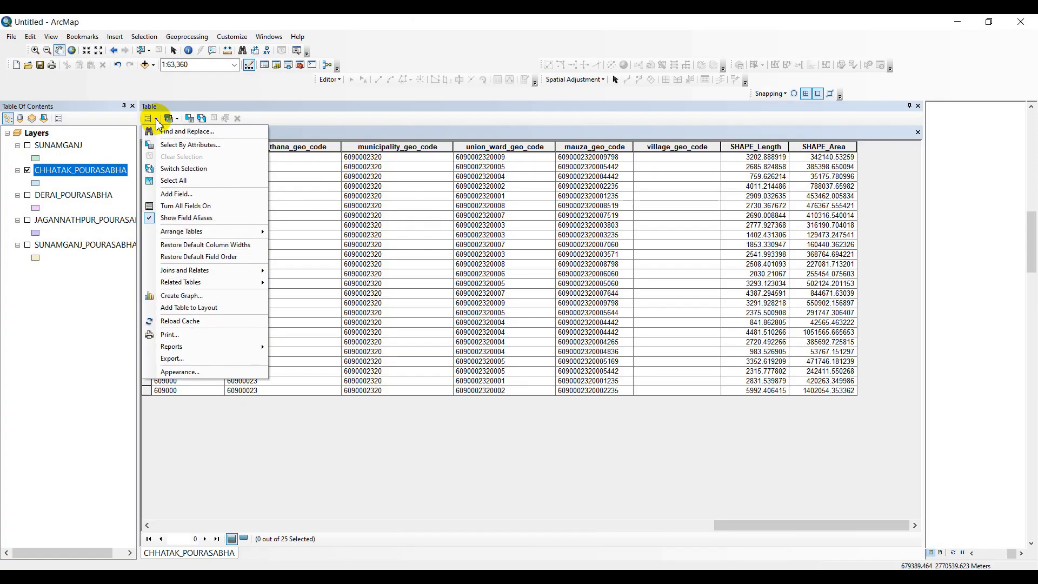
pyautogui.moveTo(176, 193)
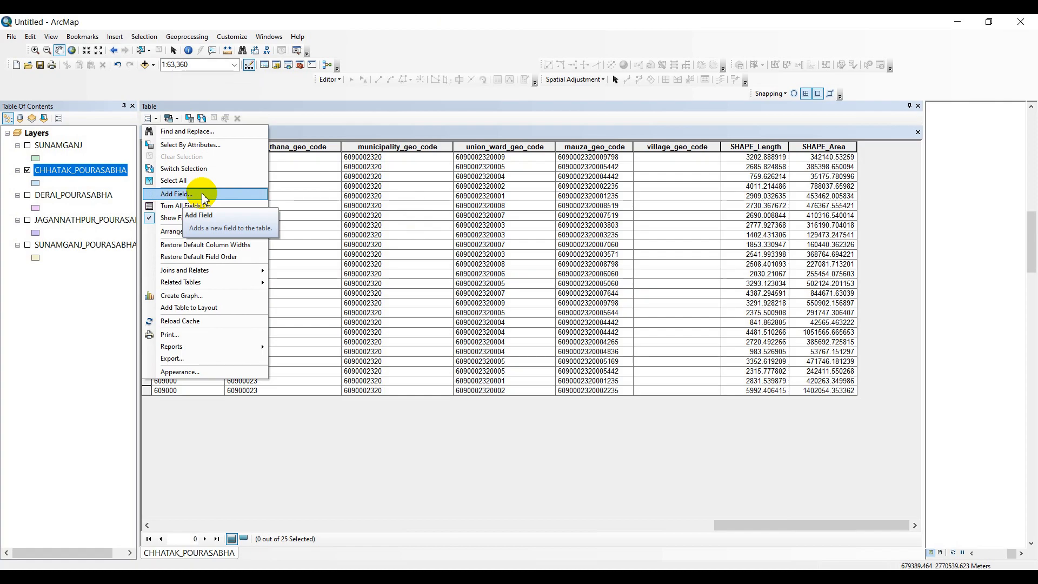
pyautogui.moveTo(223, 196)
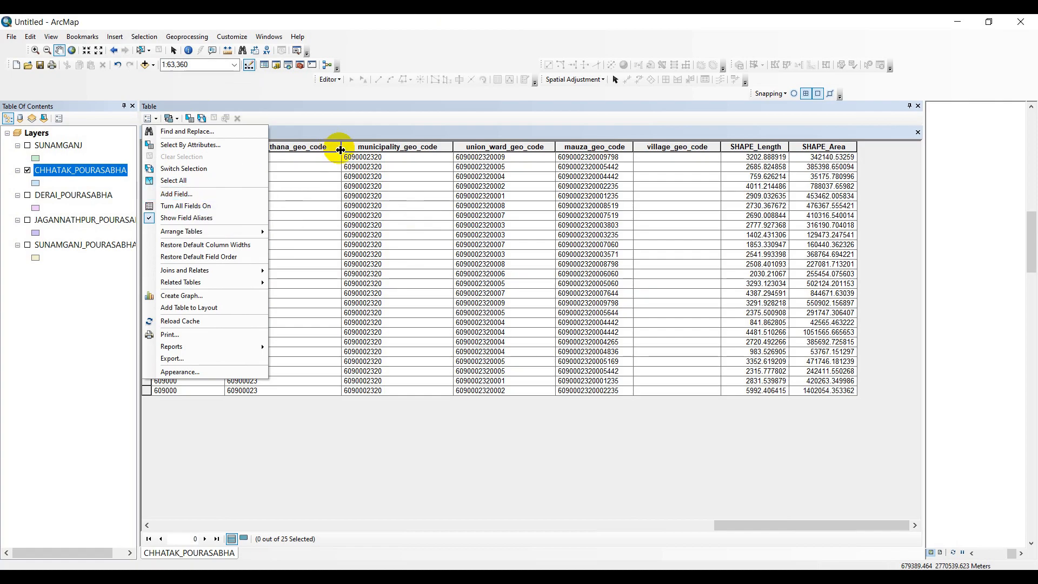
pyautogui.moveTo(178, 194)
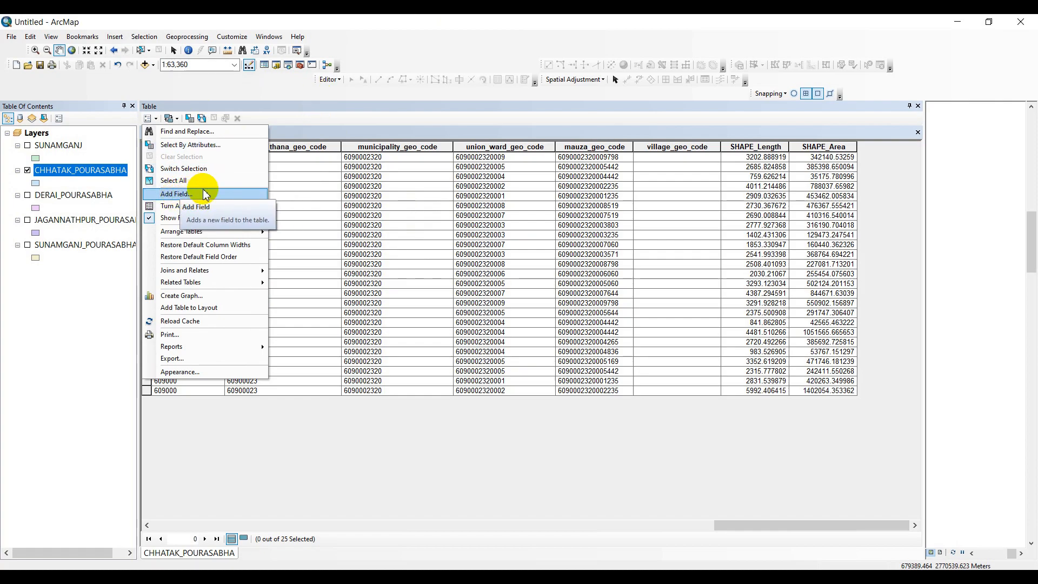
pyautogui.moveTo(339, 83)
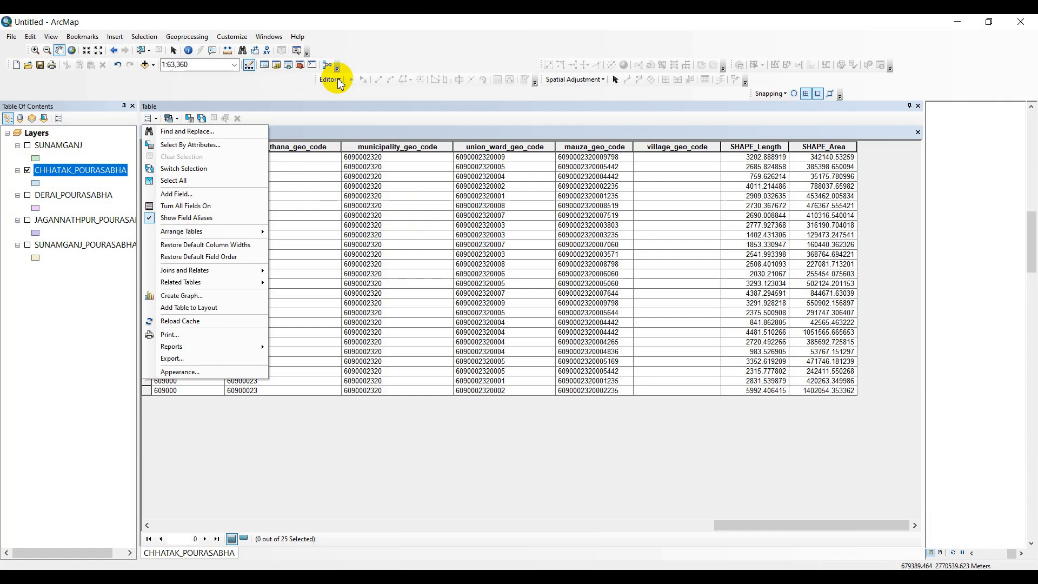
pyautogui.moveTo(191, 194)
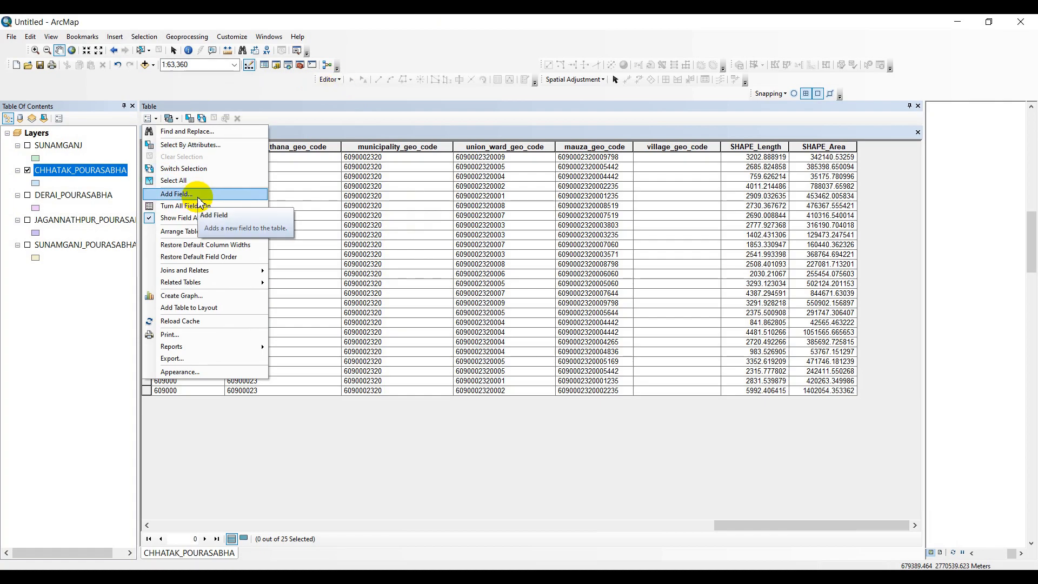
# Step: Add a new Text field named tutorial to the attribute table
pyautogui.click(175, 194)
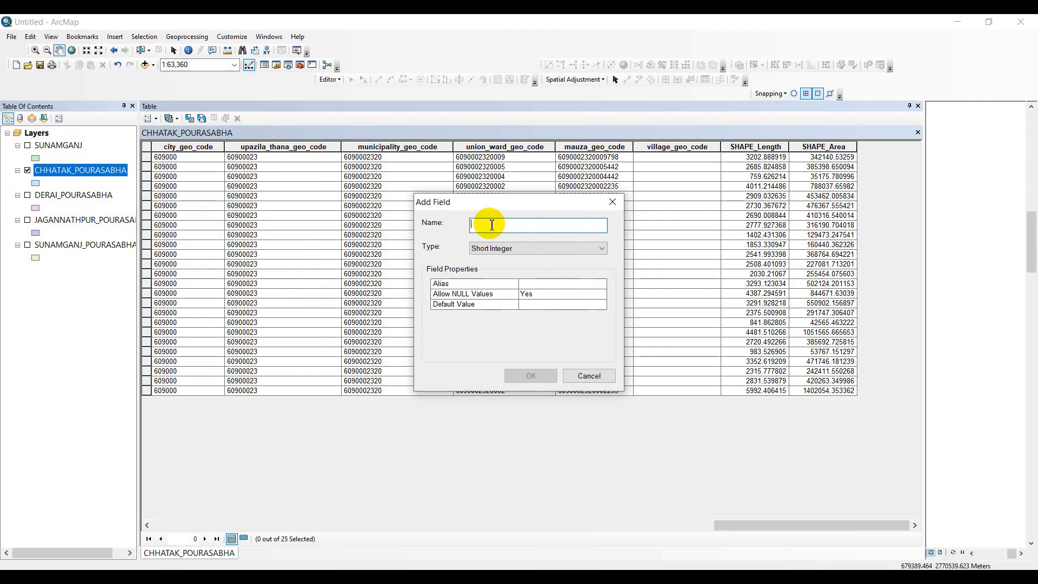
pyautogui.write('tutorial')
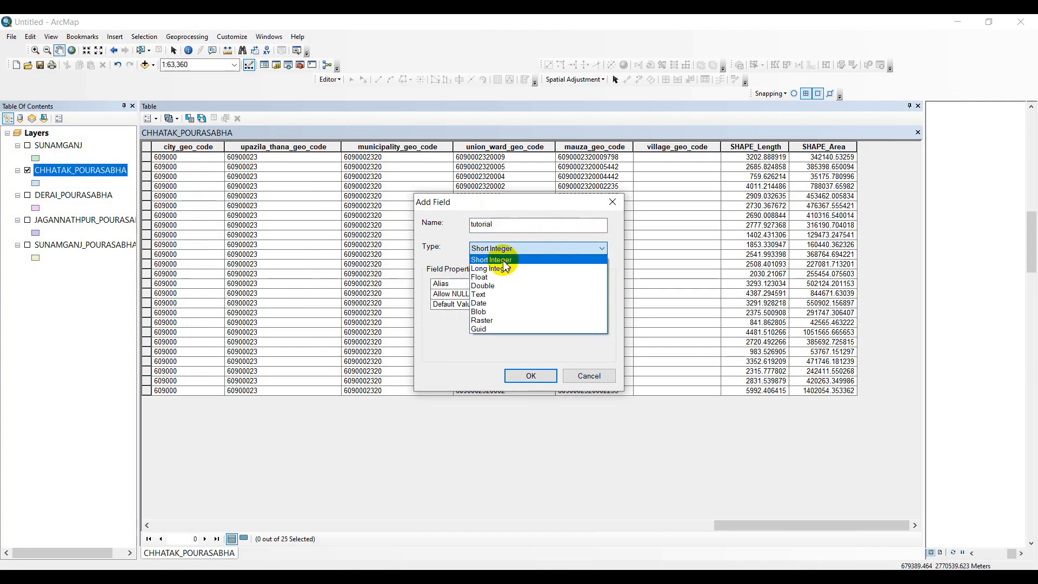
pyautogui.click(479, 294)
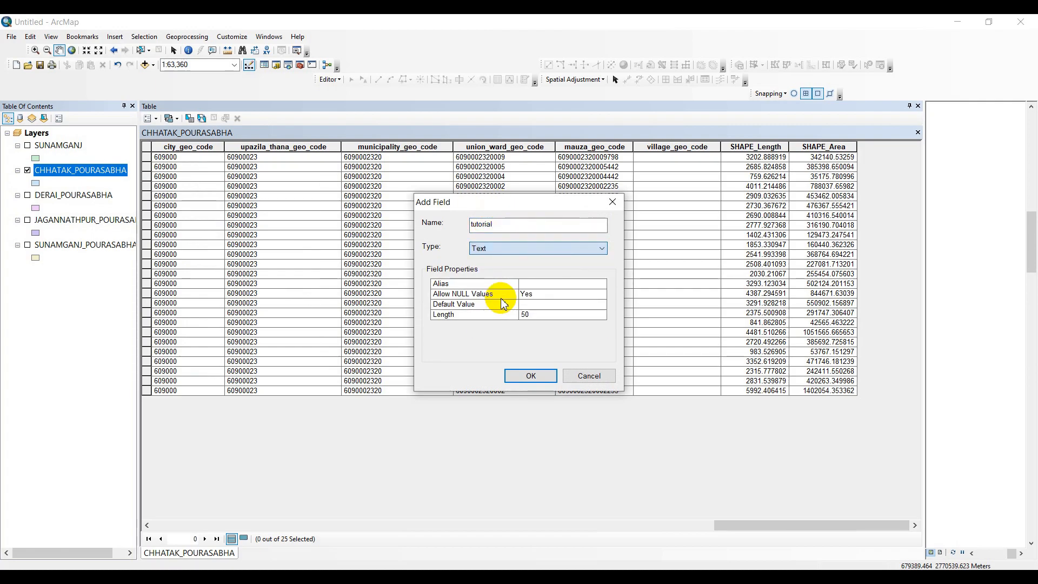
pyautogui.click(530, 376)
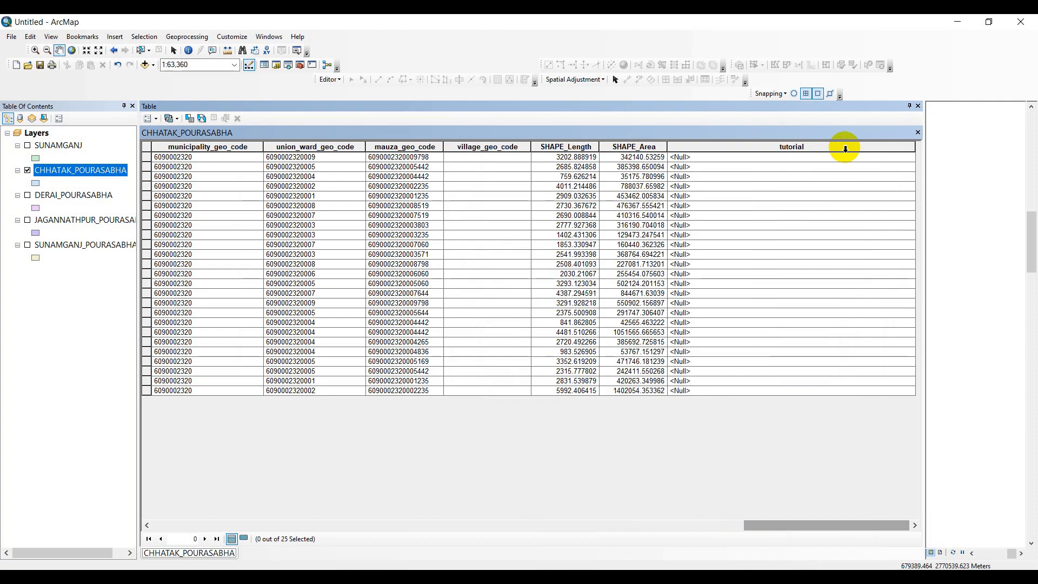
pyautogui.moveTo(834, 212)
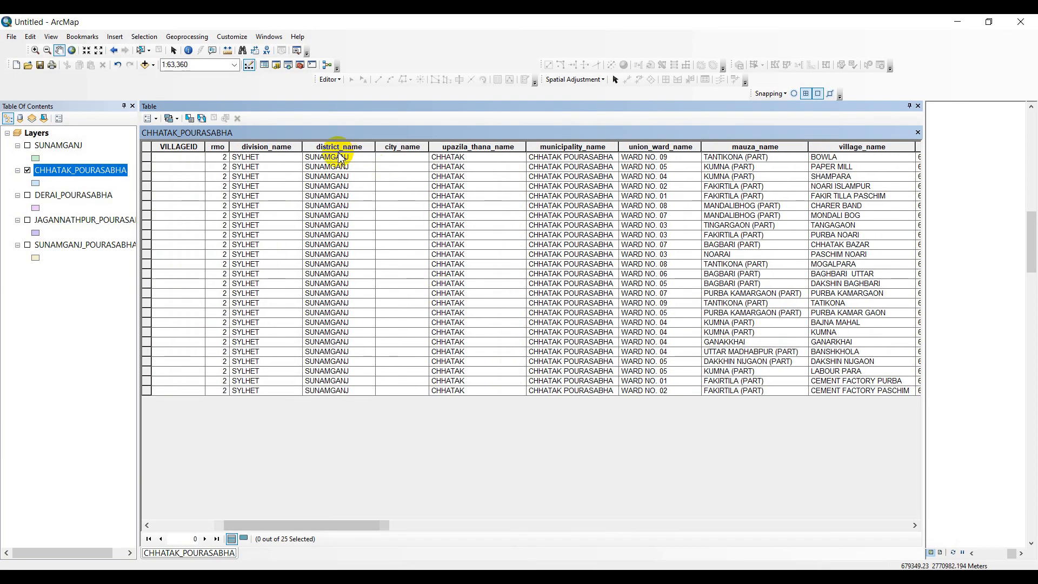
pyautogui.moveTo(511, 150)
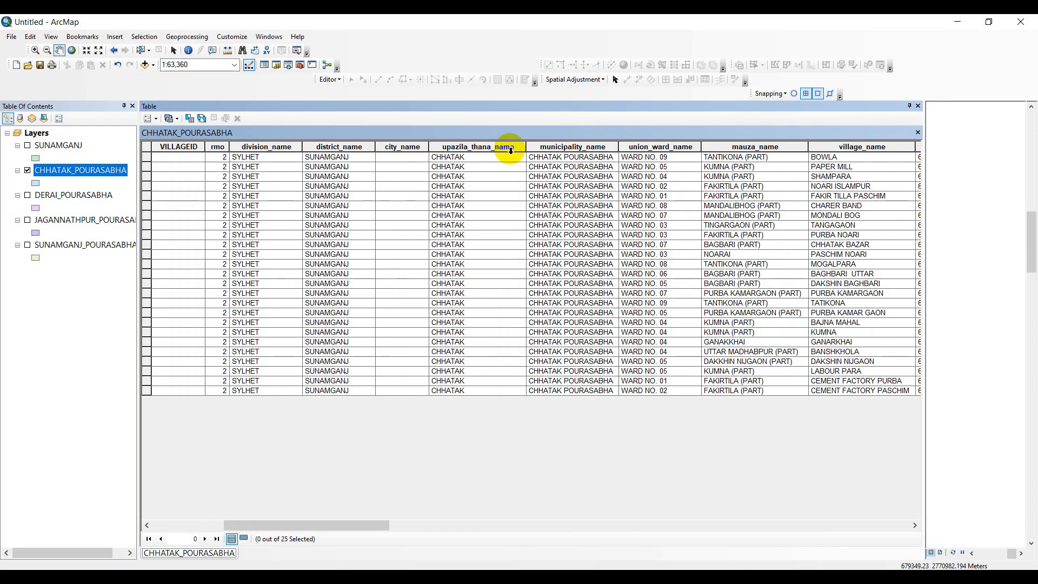
pyautogui.moveTo(506, 157)
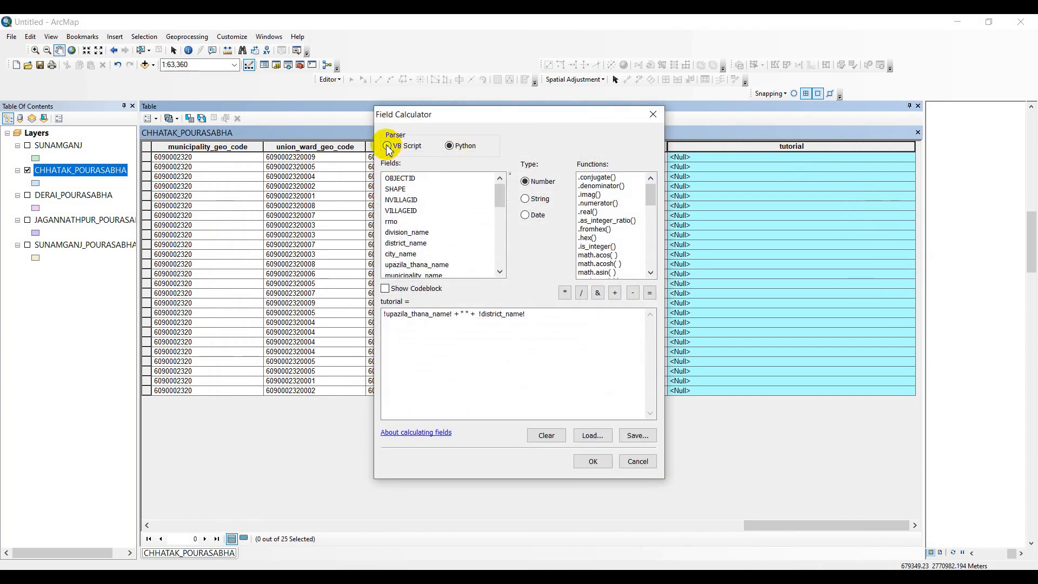
# Step: Calculate tutorial in Python as !upazila_thana_name! + !district_name!, giving CHHATAKSUNAMGANJ
pyautogui.click(387, 145)
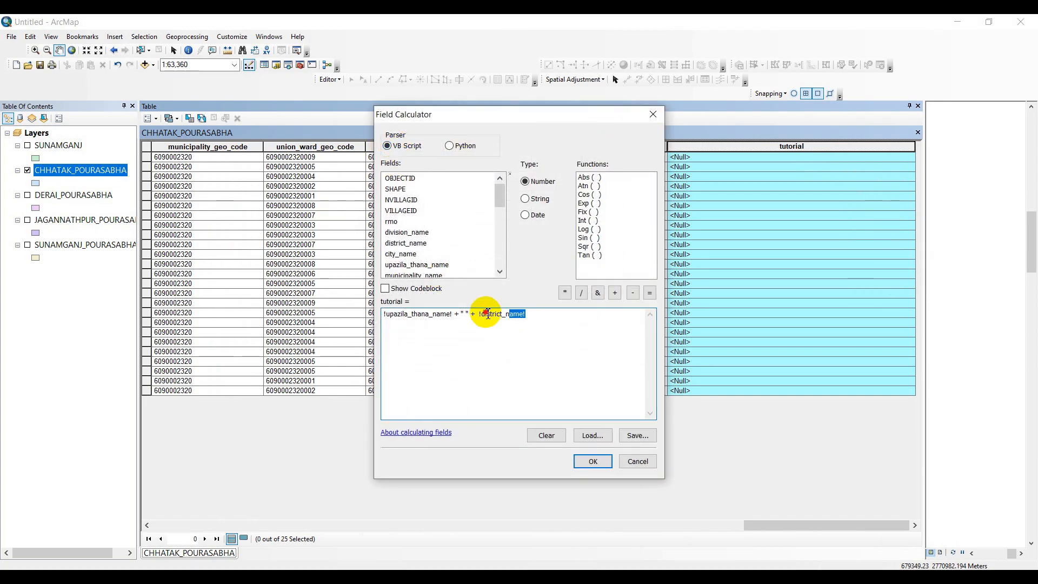
pyautogui.click(545, 434)
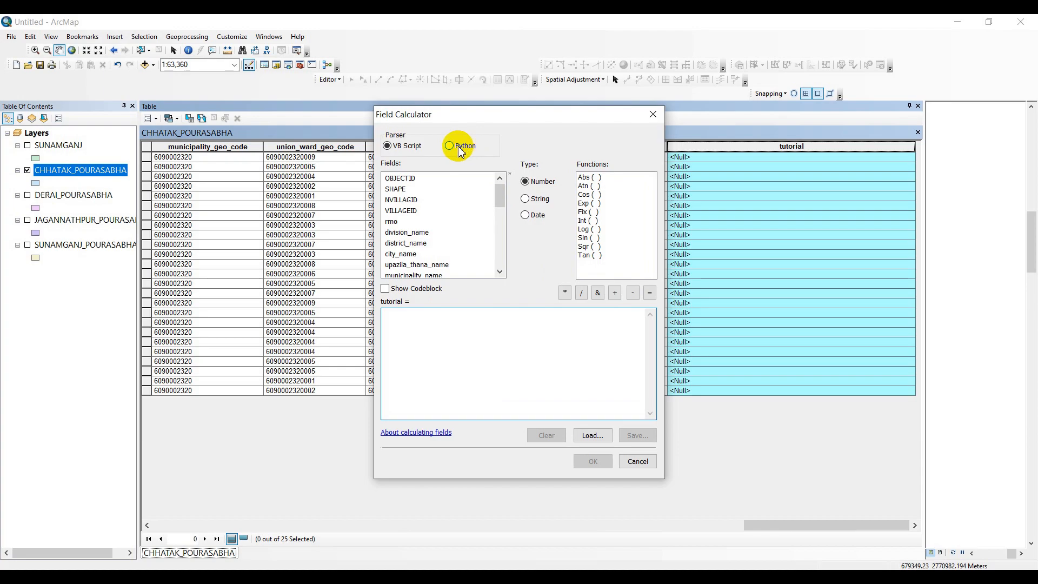
pyautogui.click(447, 146)
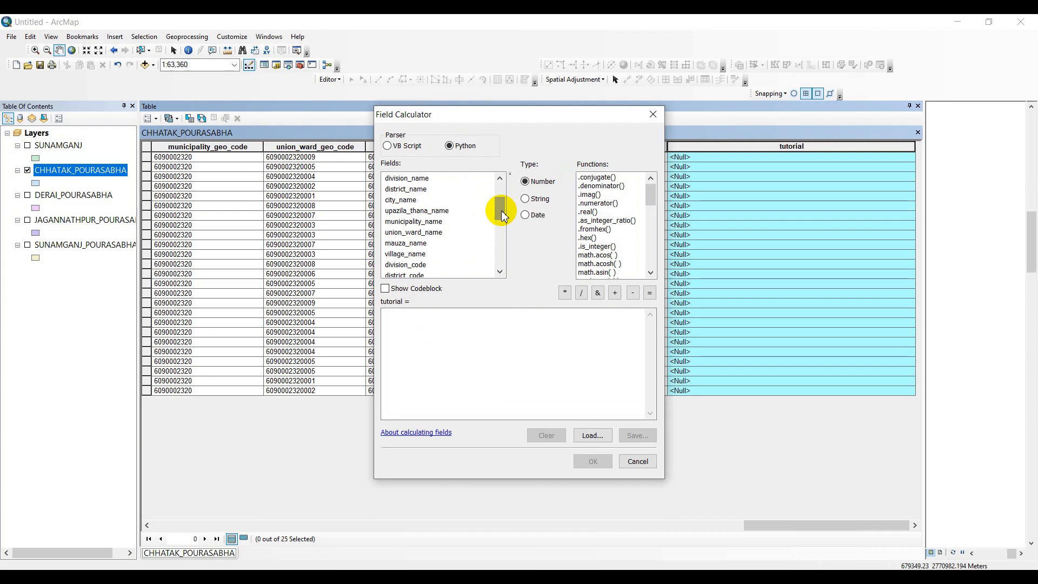
pyautogui.doubleClick(417, 211)
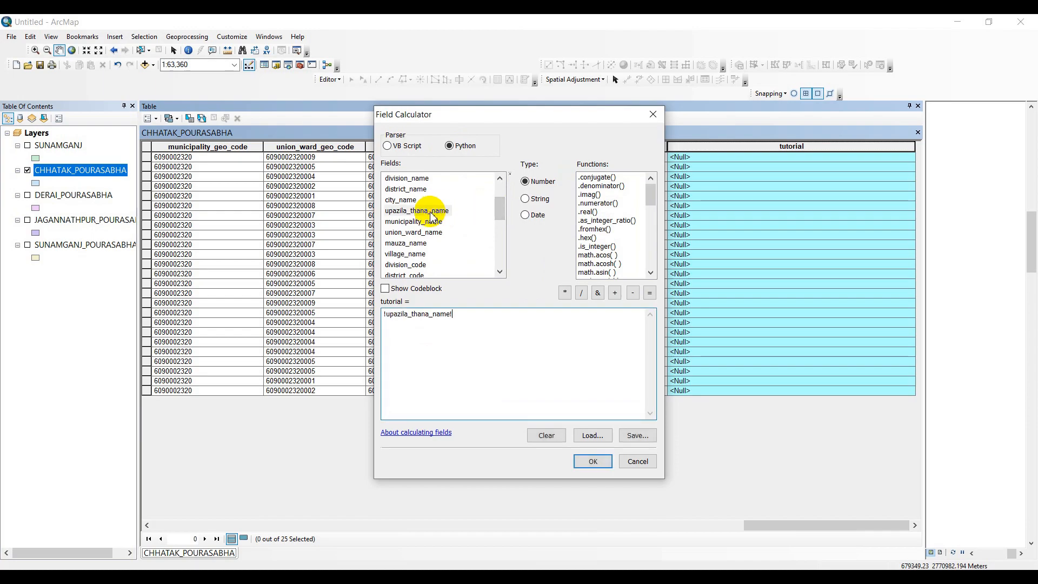
pyautogui.moveTo(495, 329)
pyautogui.write(' +')
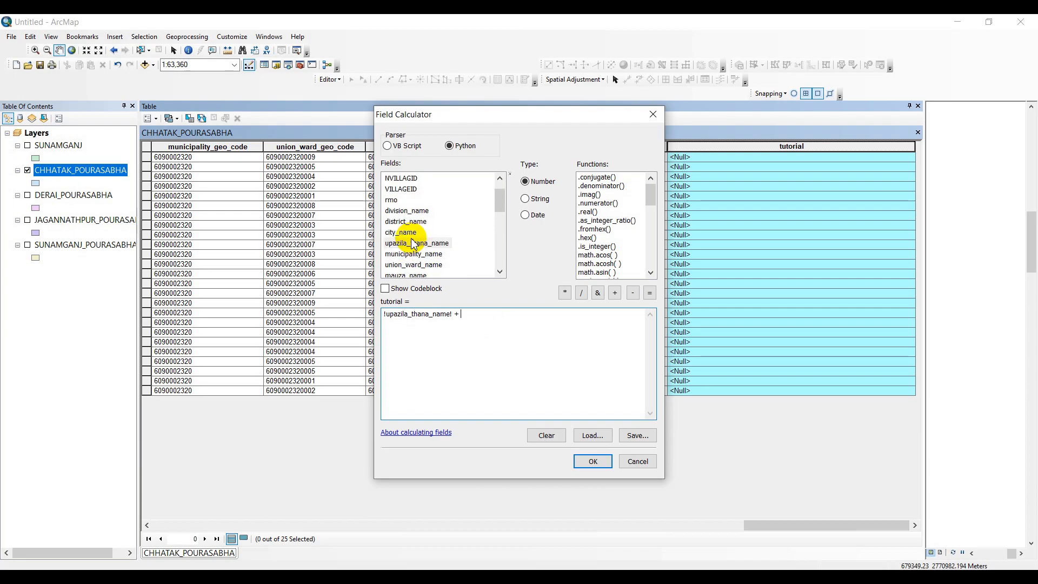
pyautogui.doubleClick(405, 221)
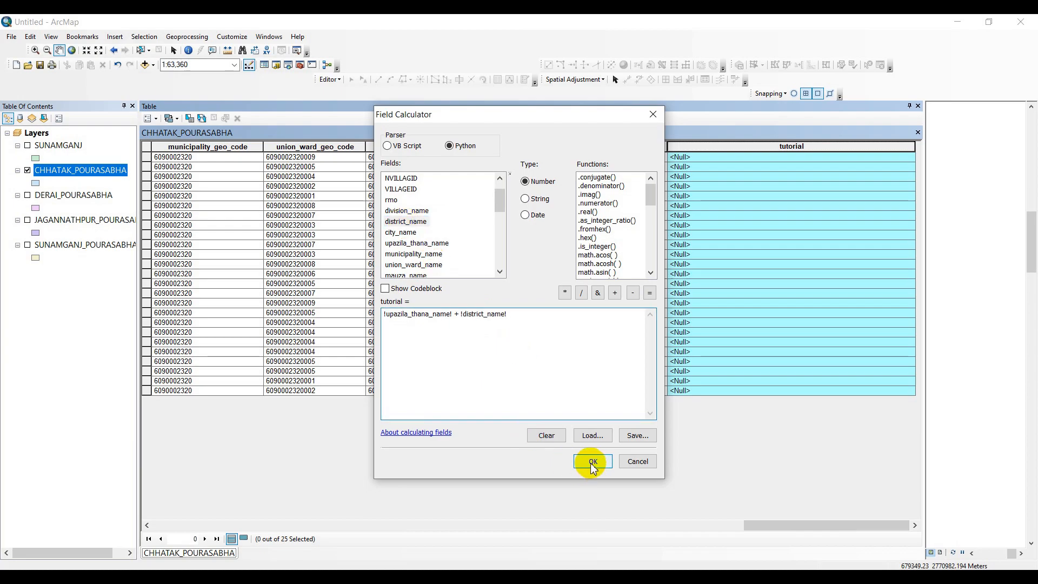
pyautogui.click(592, 460)
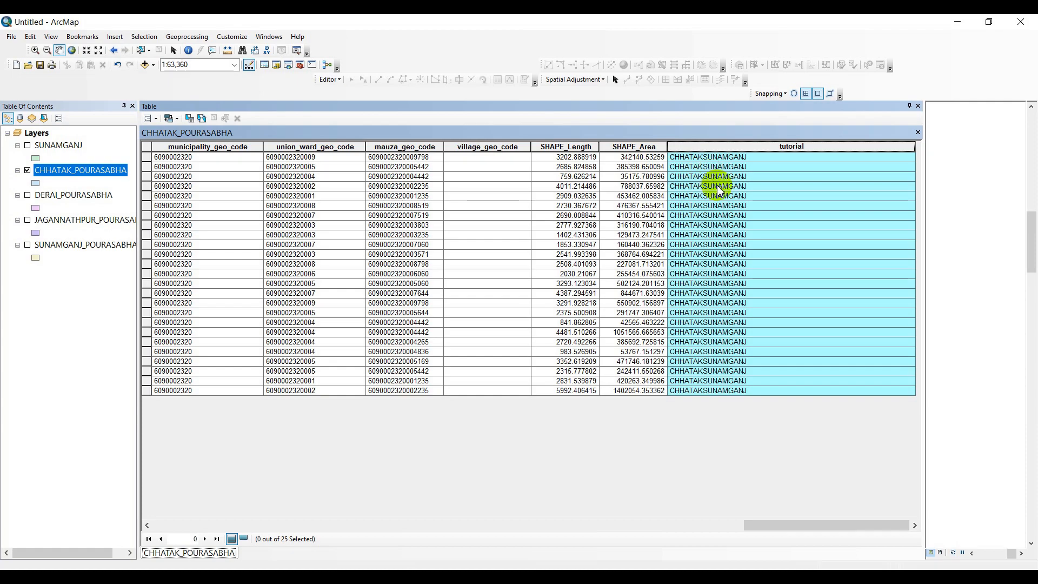
pyautogui.moveTo(714, 171)
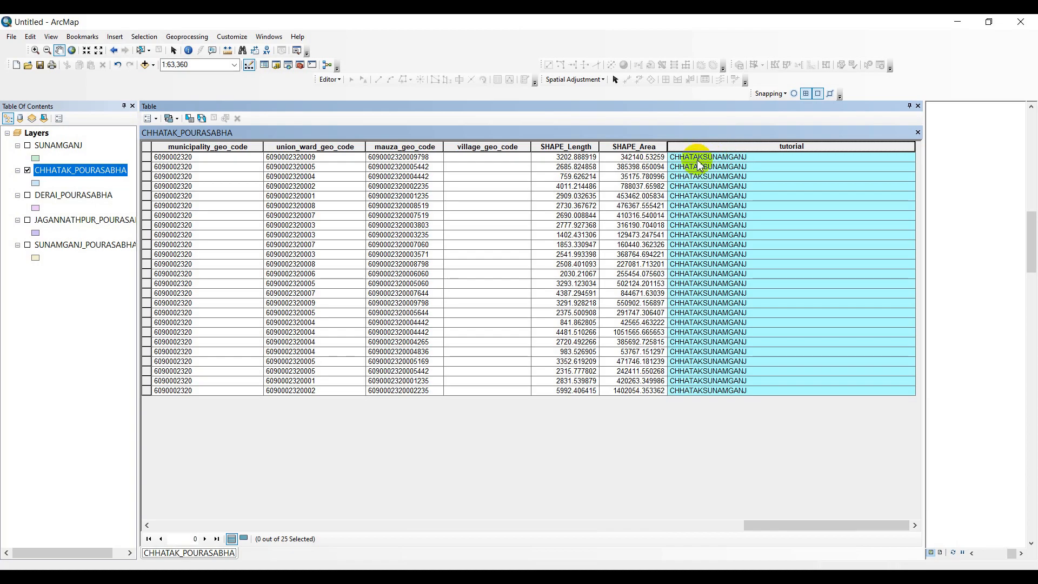
pyautogui.moveTo(728, 157)
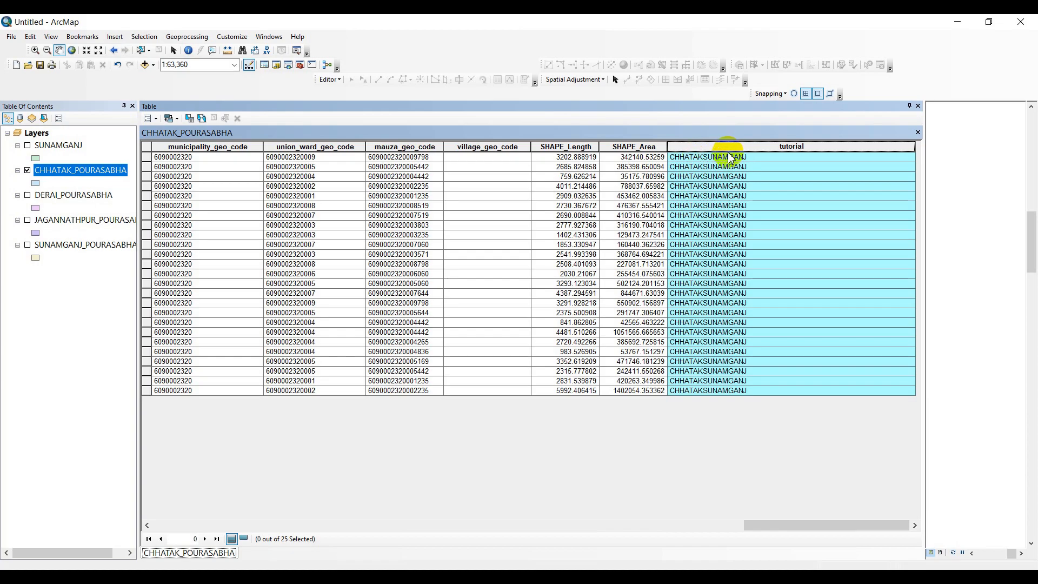
# Step: Recalculate tutorial with a space, then a comma, between thana and district names (CHHATAK , SUNAMGANJ)
pyautogui.rightClick(729, 156)
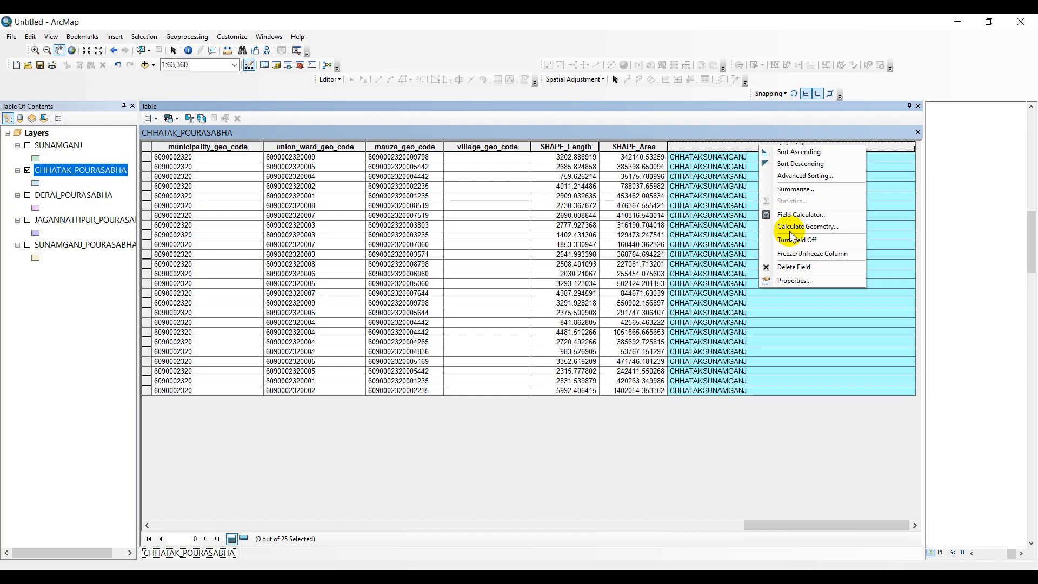
pyautogui.click(801, 214)
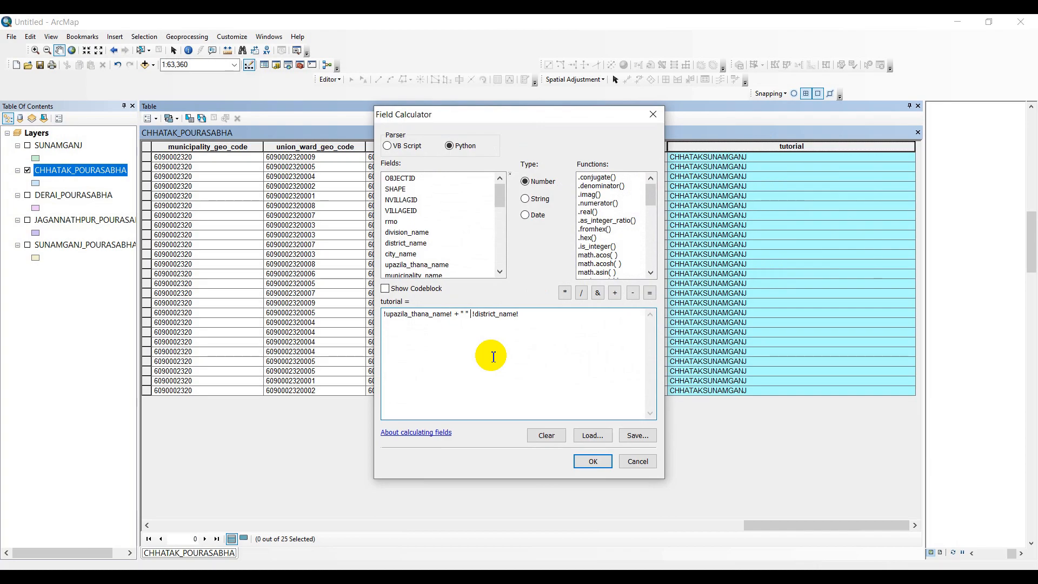
pyautogui.write('+')
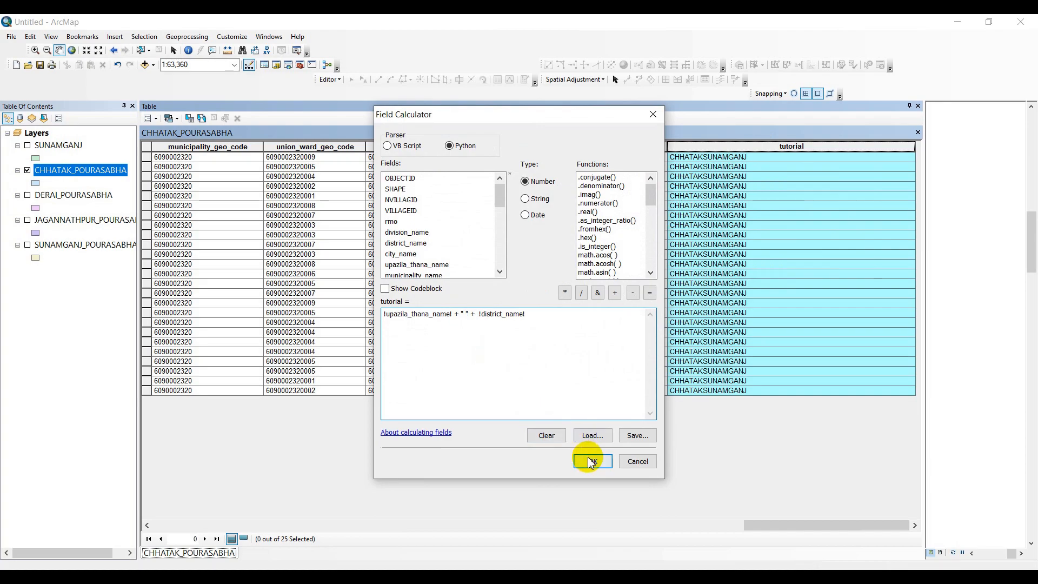
pyautogui.click(592, 461)
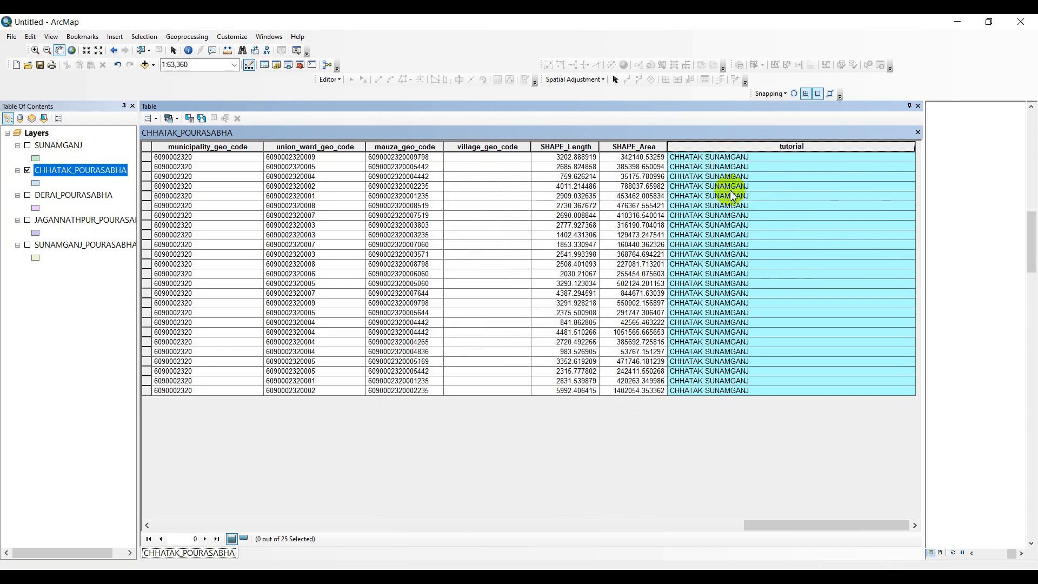
pyautogui.moveTo(719, 185)
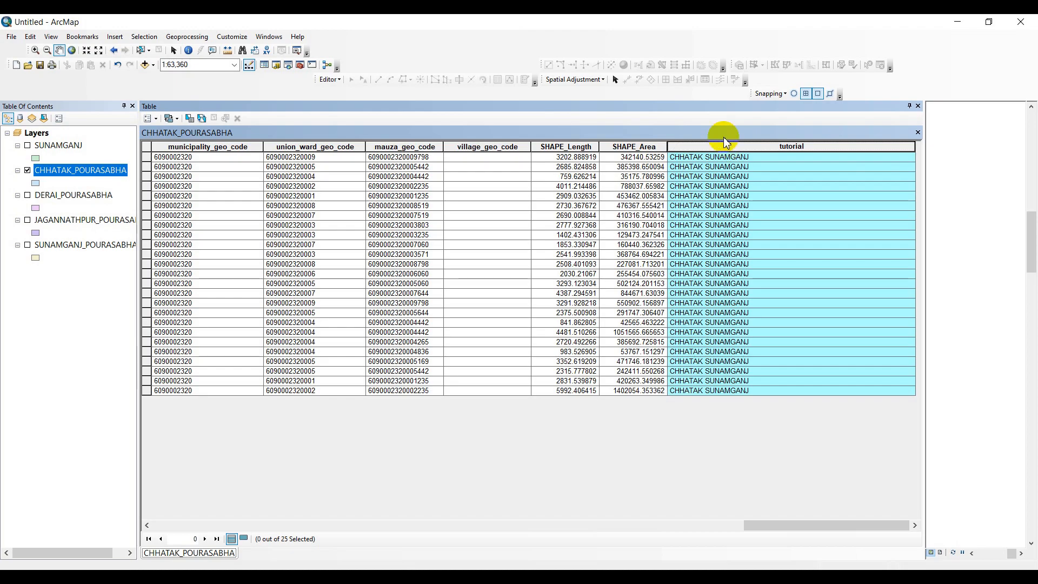
pyautogui.moveTo(761, 167)
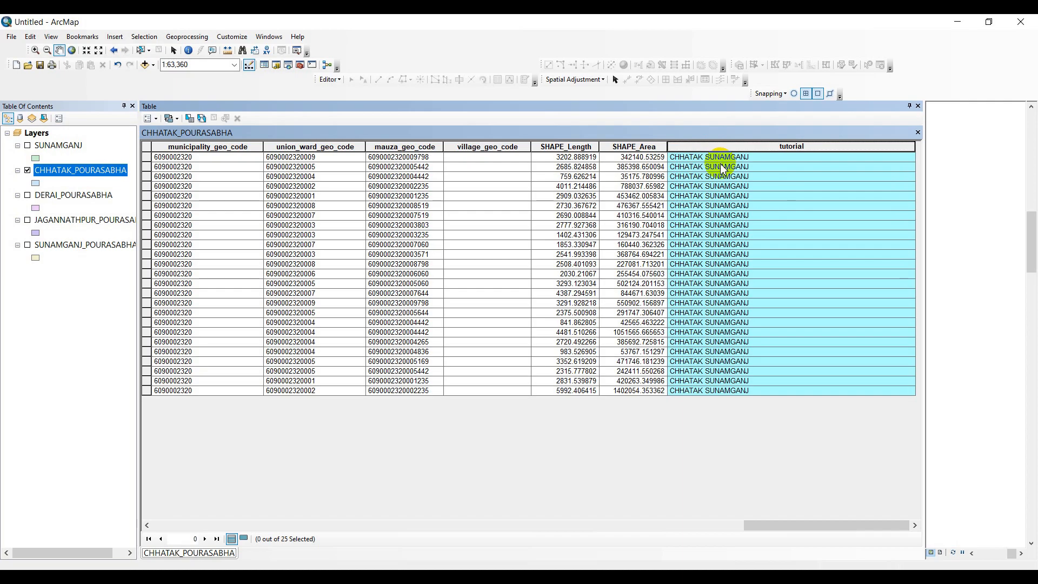
pyautogui.moveTo(724, 192)
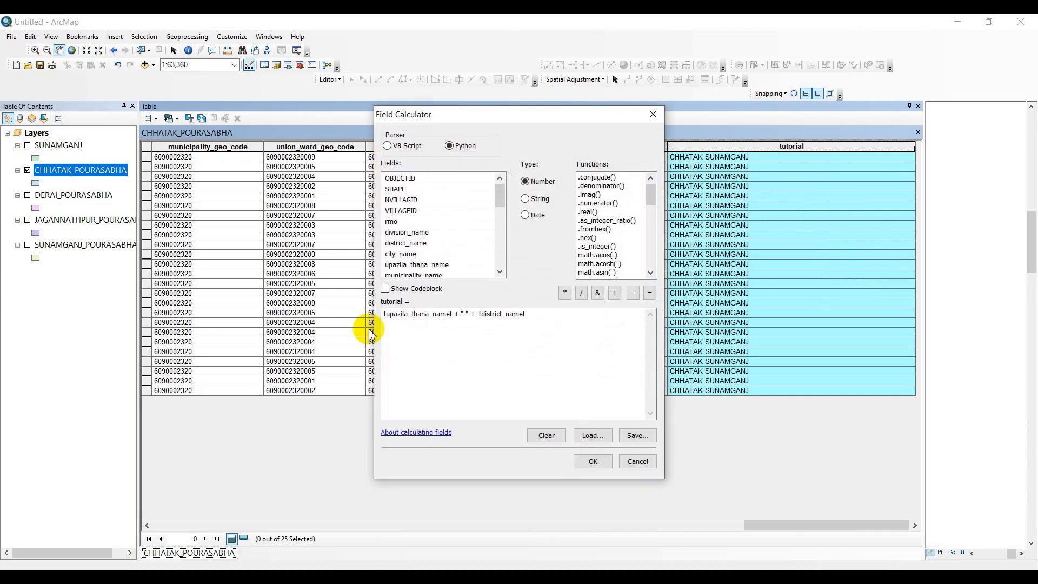
pyautogui.moveTo(475, 340)
pyautogui.write(', ')
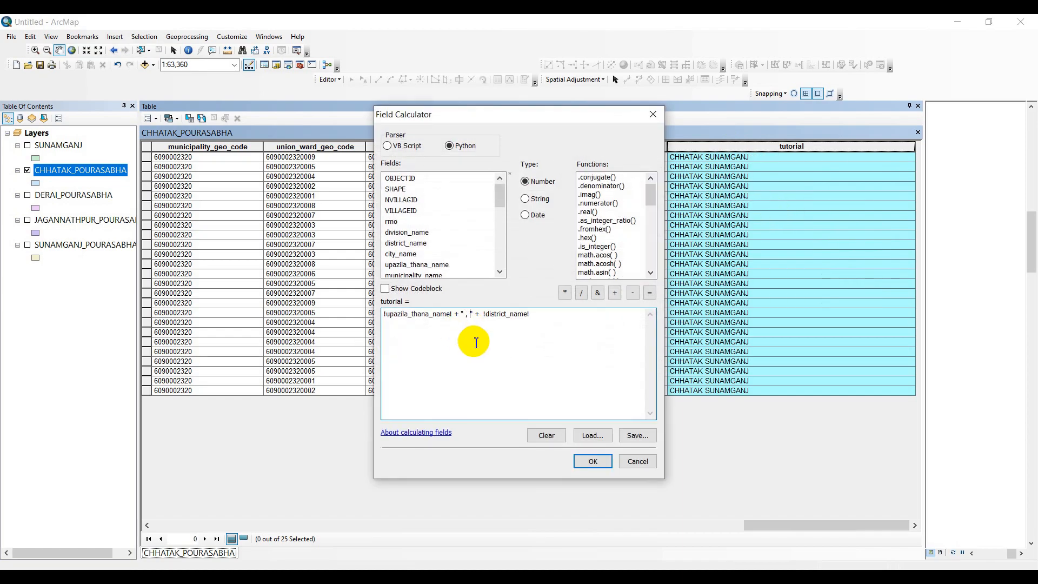
pyautogui.click(593, 461)
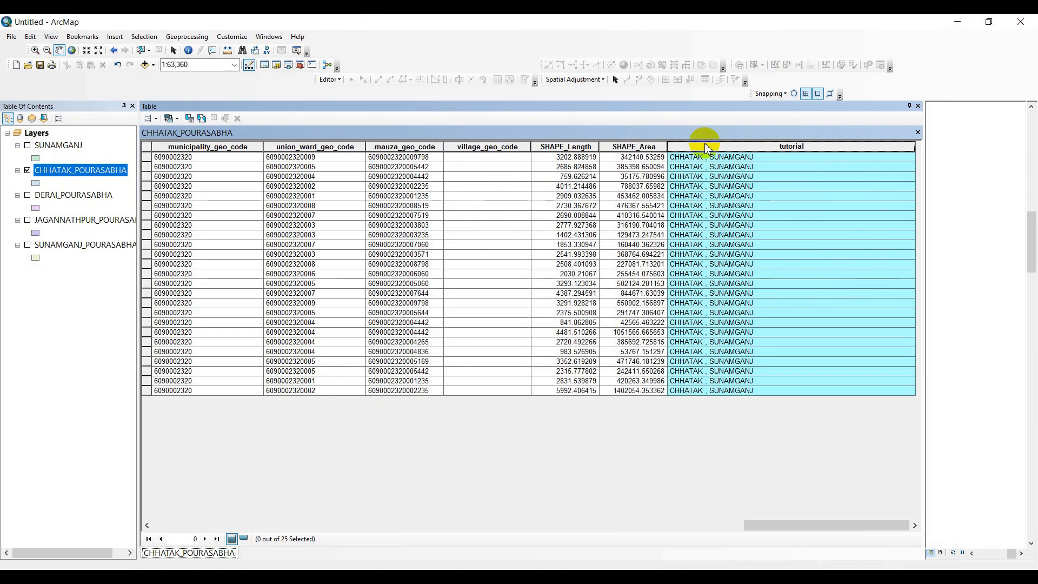
pyautogui.moveTo(755, 173)
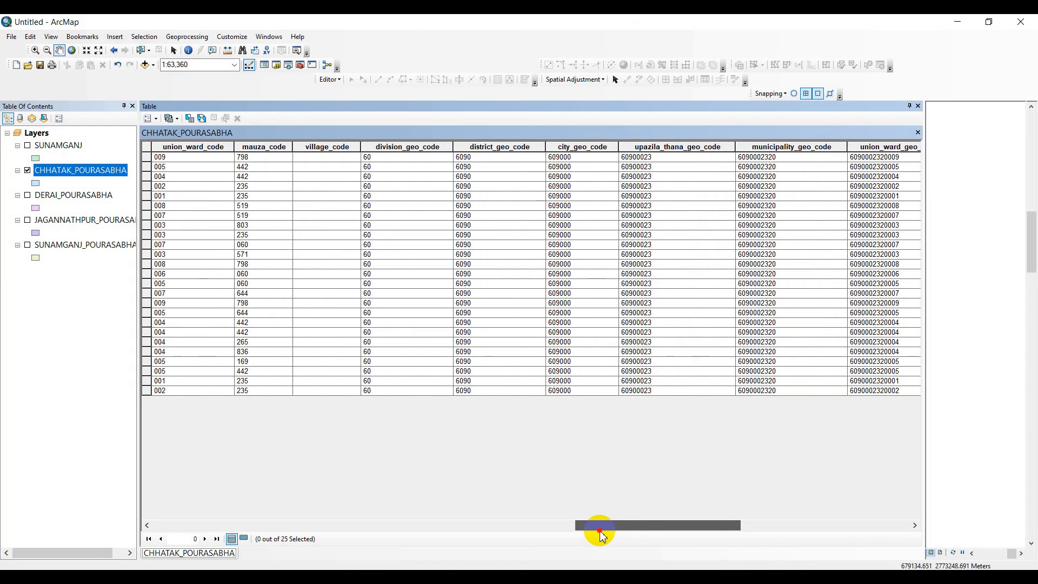
pyautogui.moveTo(597, 525); pyautogui.dragTo(429, 526)
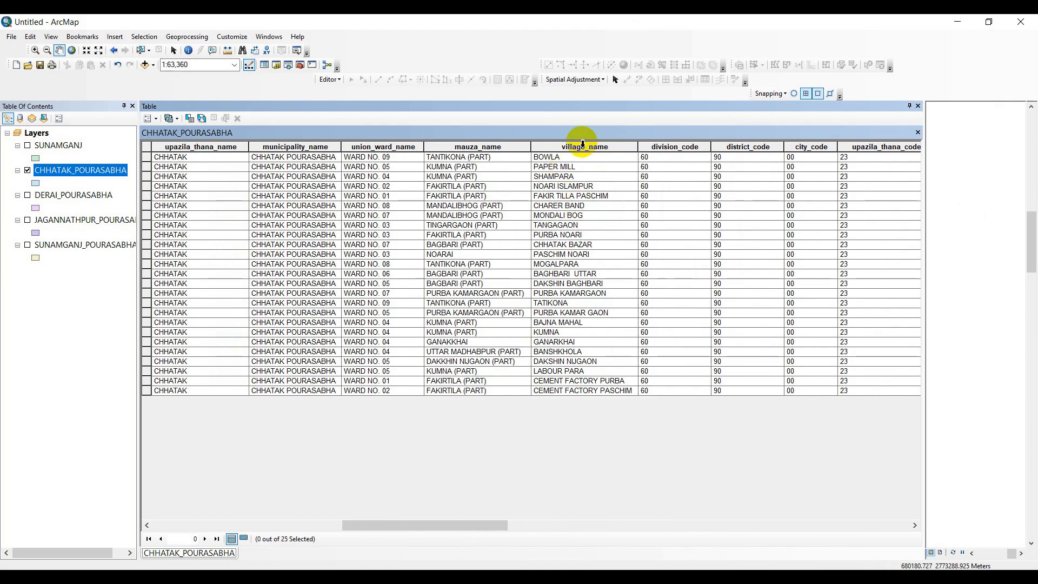
pyautogui.moveTo(618, 149)
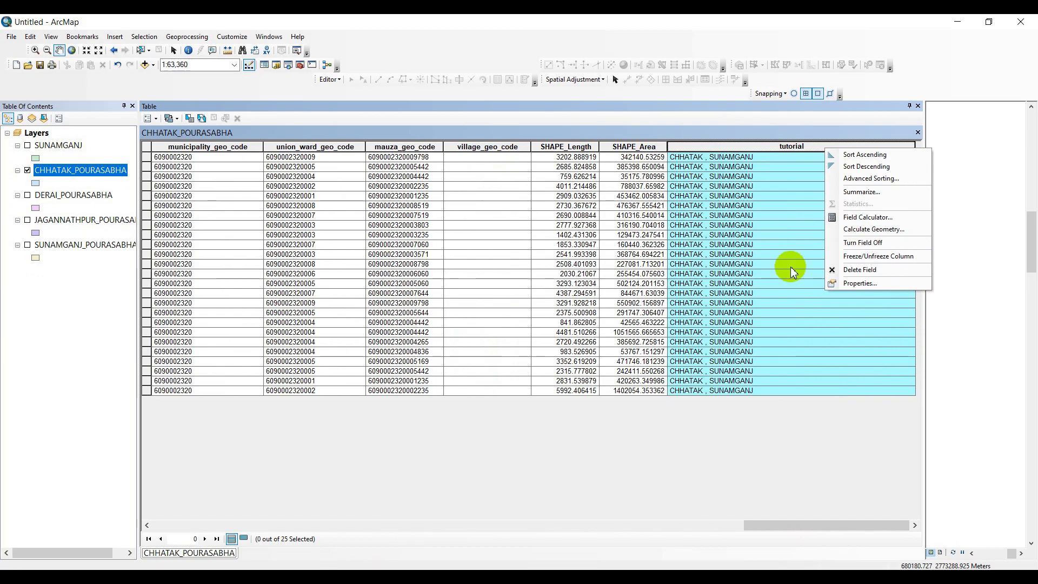
pyautogui.moveTo(790, 295)
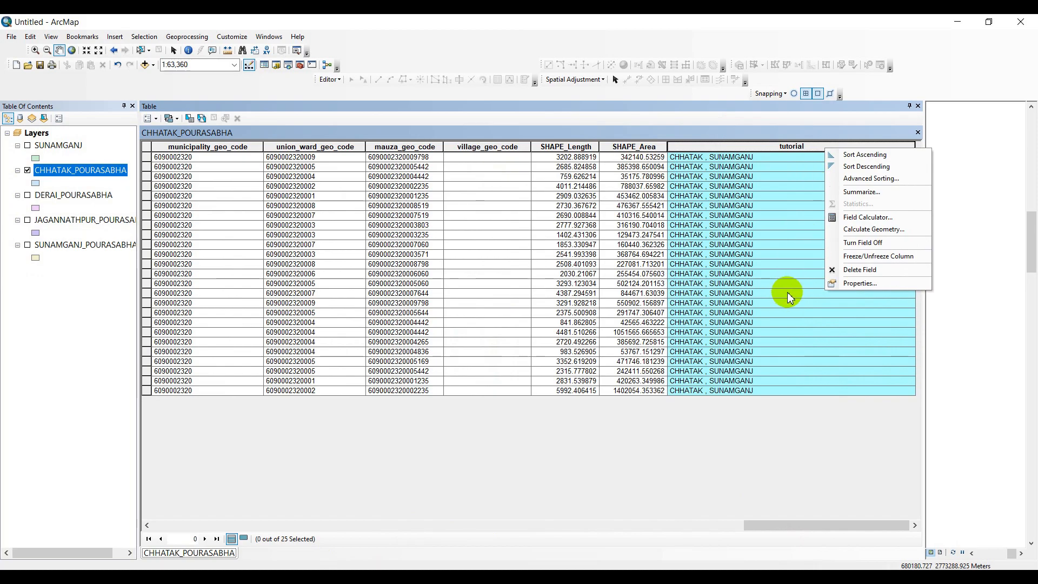
# Step: Recalculate tutorial as !village_name!.upper(), giving capitals such as BOWLA and PAPER MILL
pyautogui.click(867, 217)
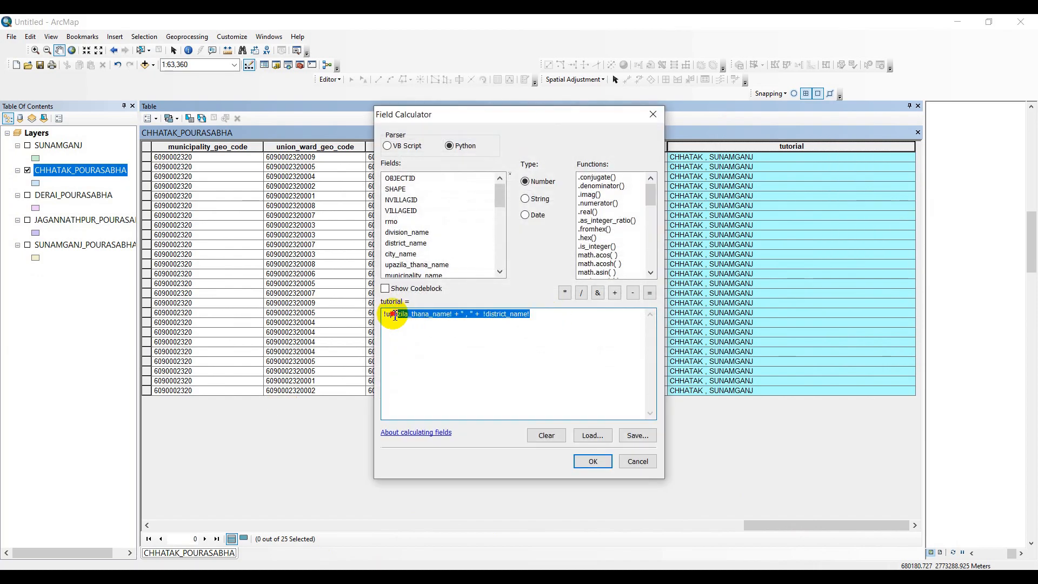
pyautogui.click(546, 435)
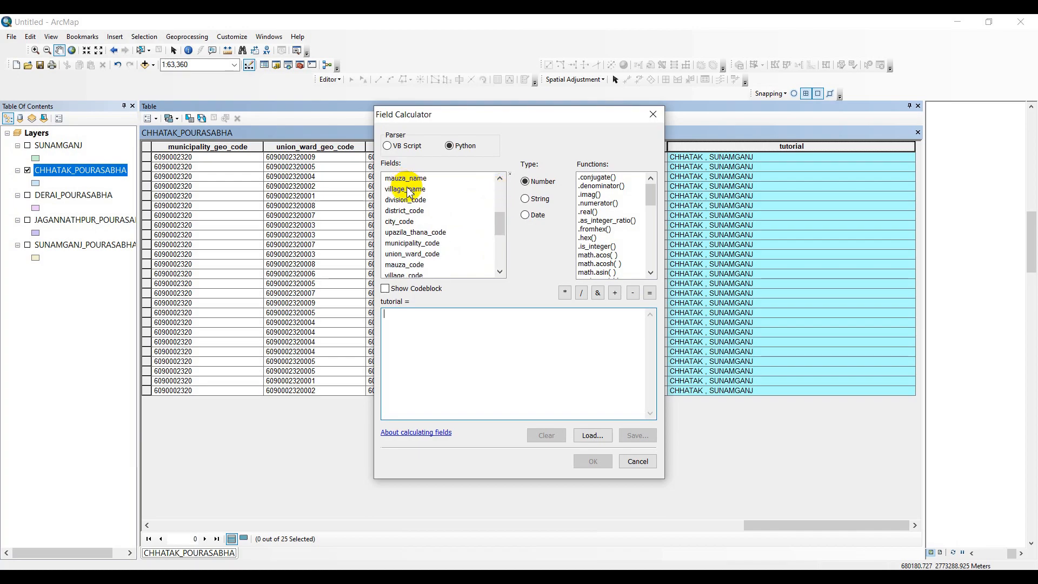
pyautogui.doubleClick(404, 188)
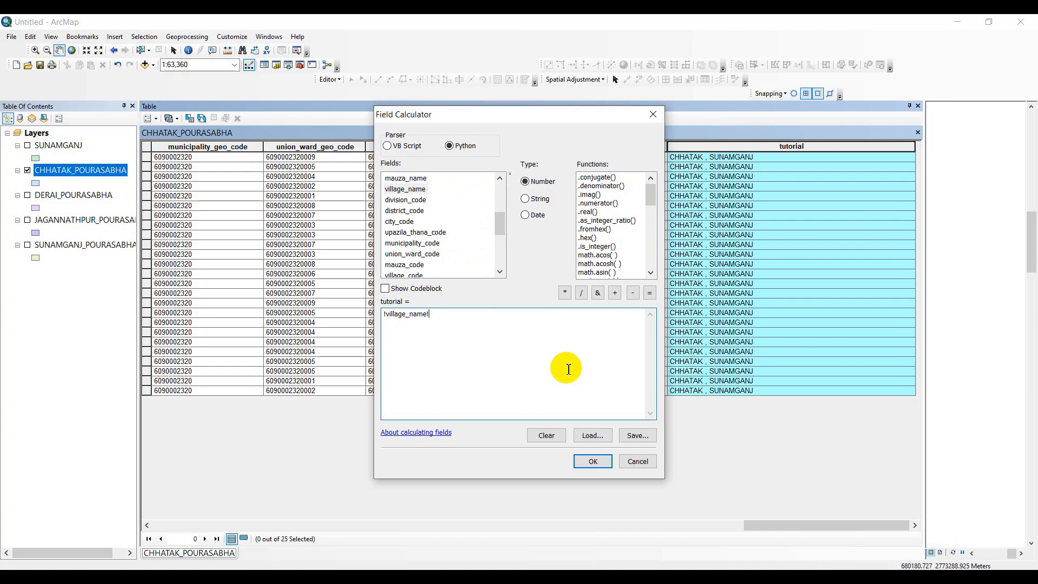
pyautogui.write('.')
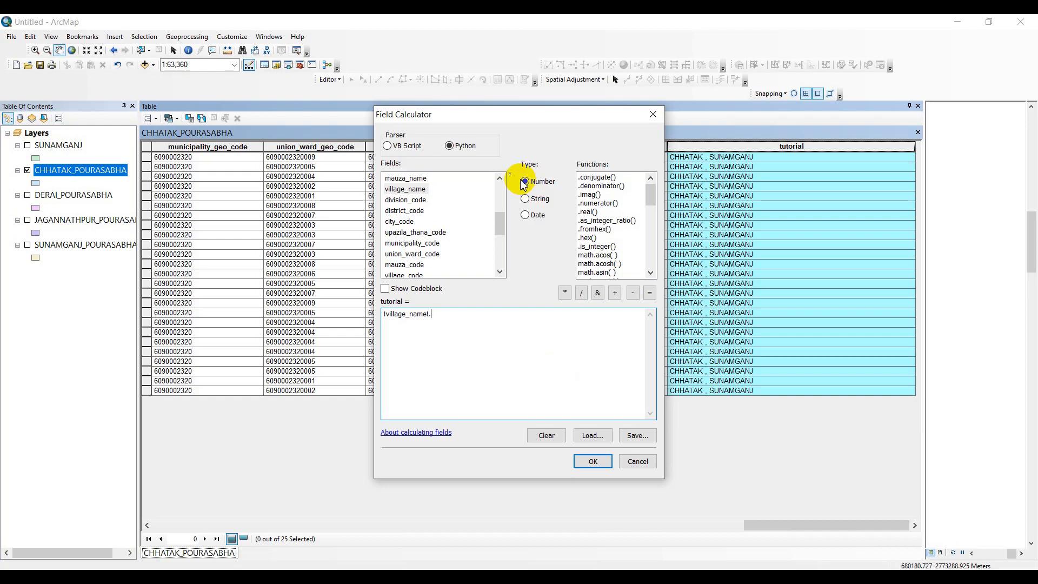
pyautogui.write('upper')
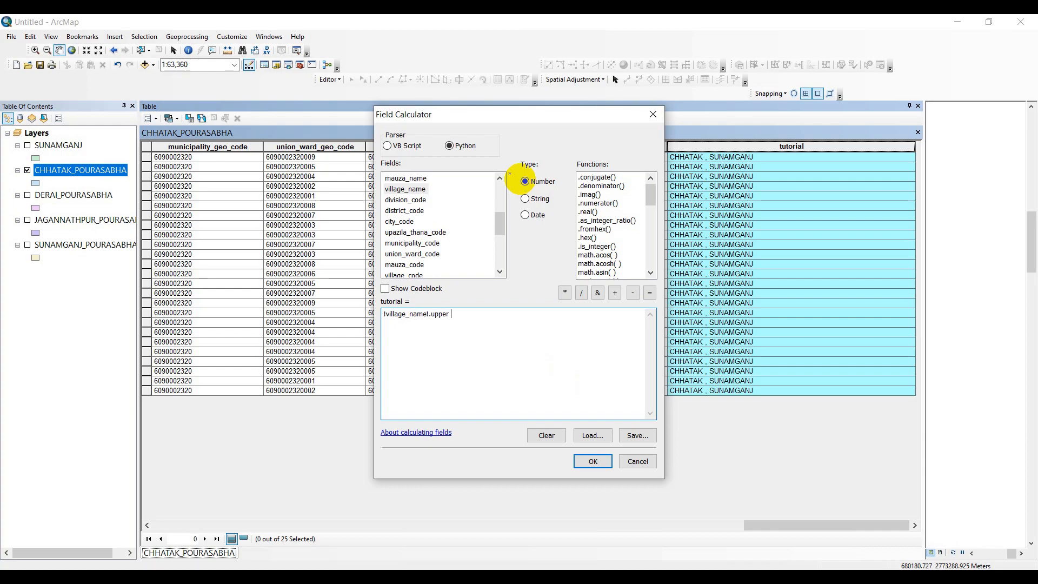
pyautogui.write('(')
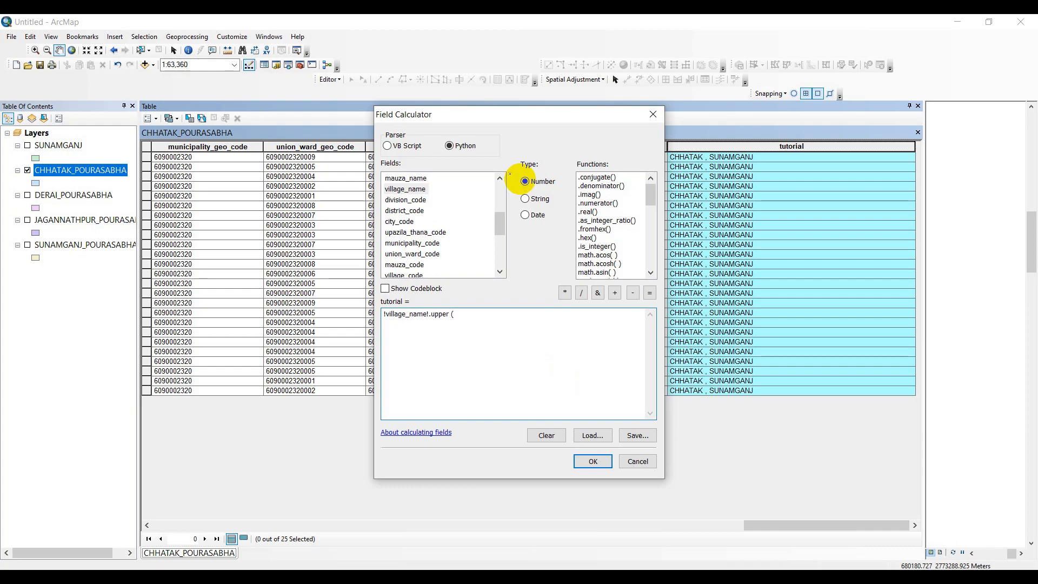
pyautogui.write(')')
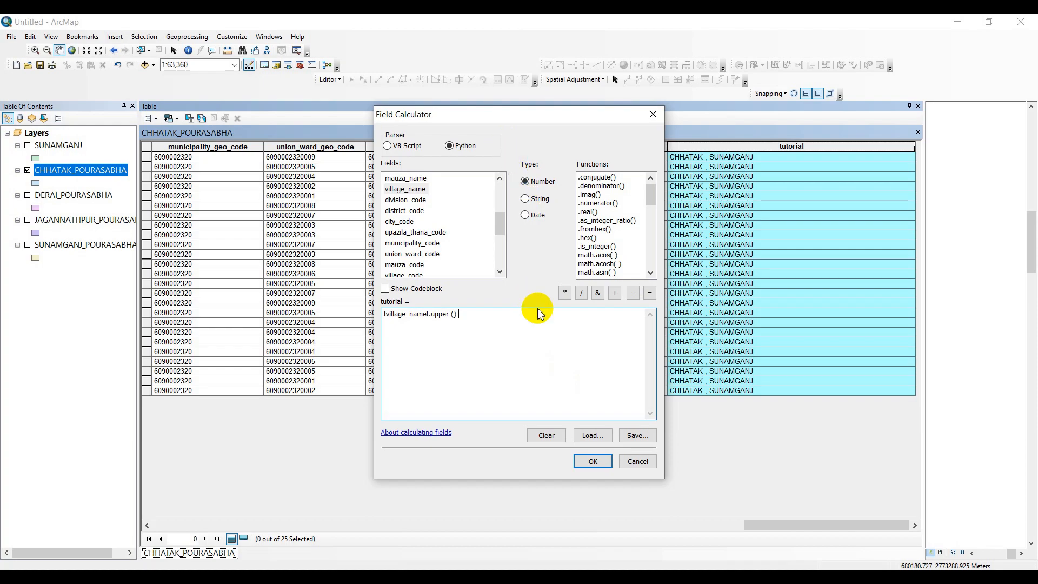
pyautogui.click(593, 461)
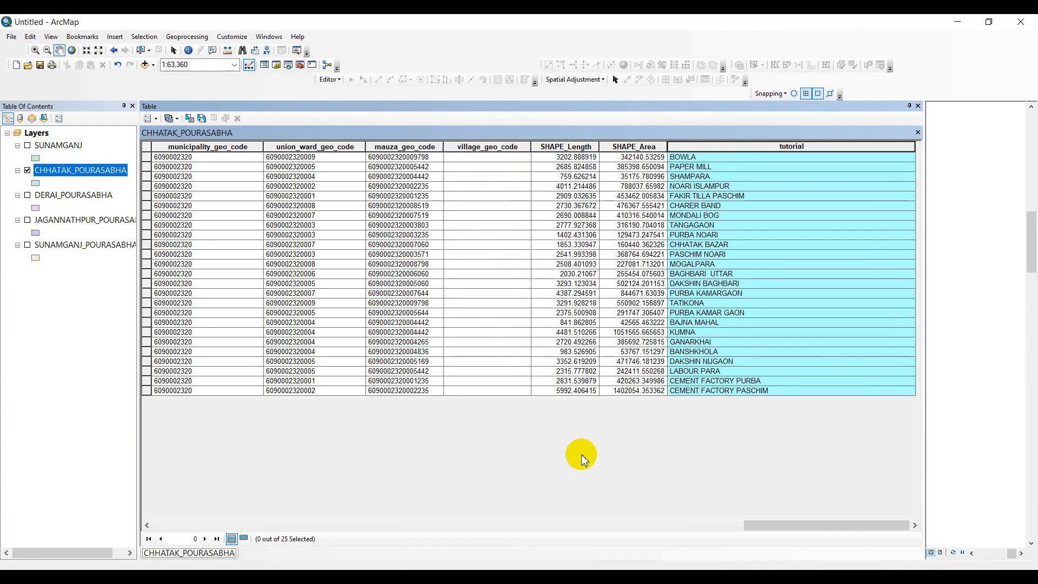
pyautogui.moveTo(822, 151)
pyautogui.write('!village_name!.upper')
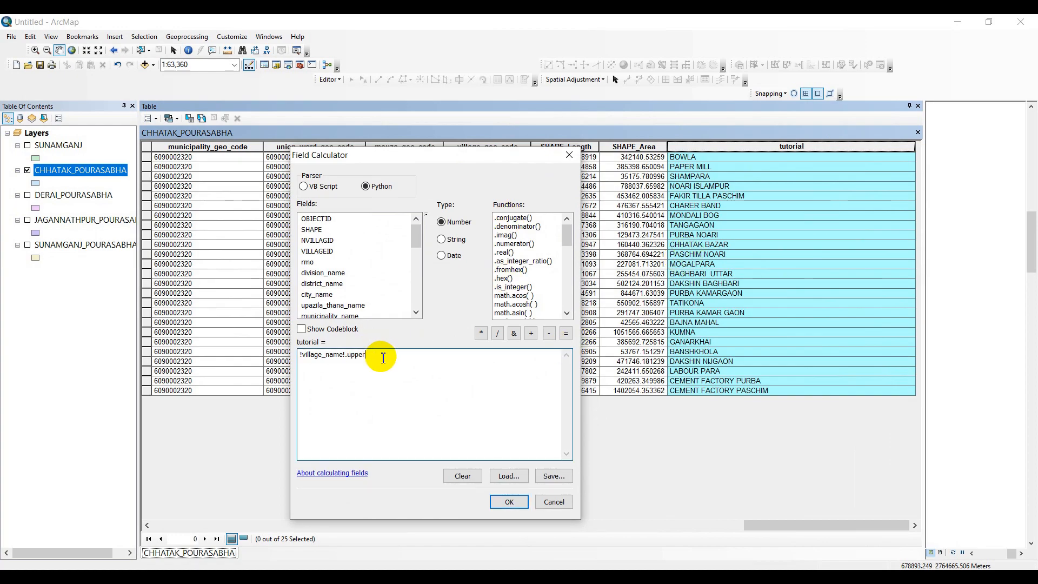
# Step: Recalculate tutorial as !village_name!.lower(), giving lowercase names such as bowla and paper mill
pyautogui.press('Backspace')
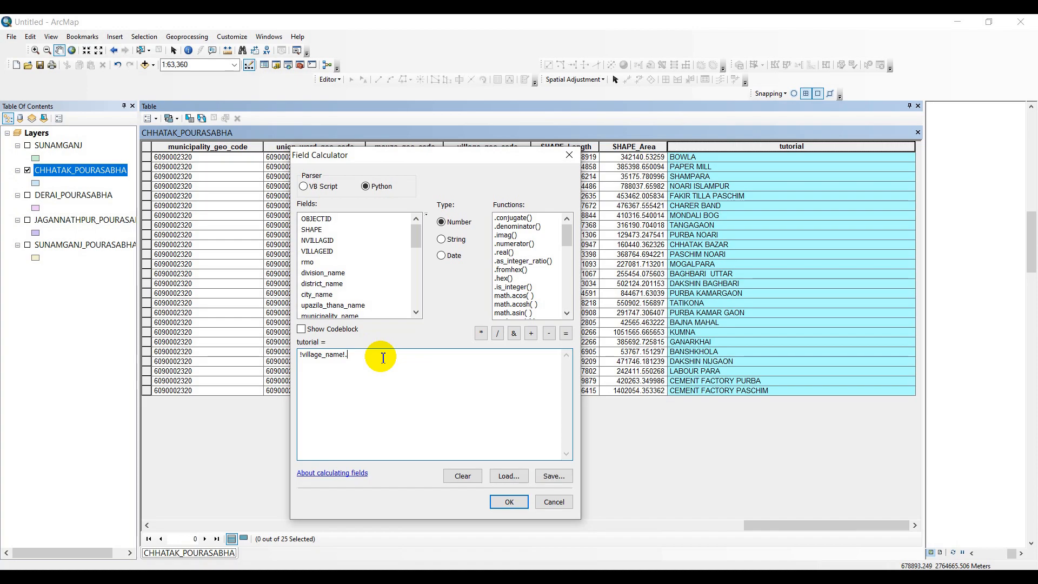
pyautogui.write('lower')
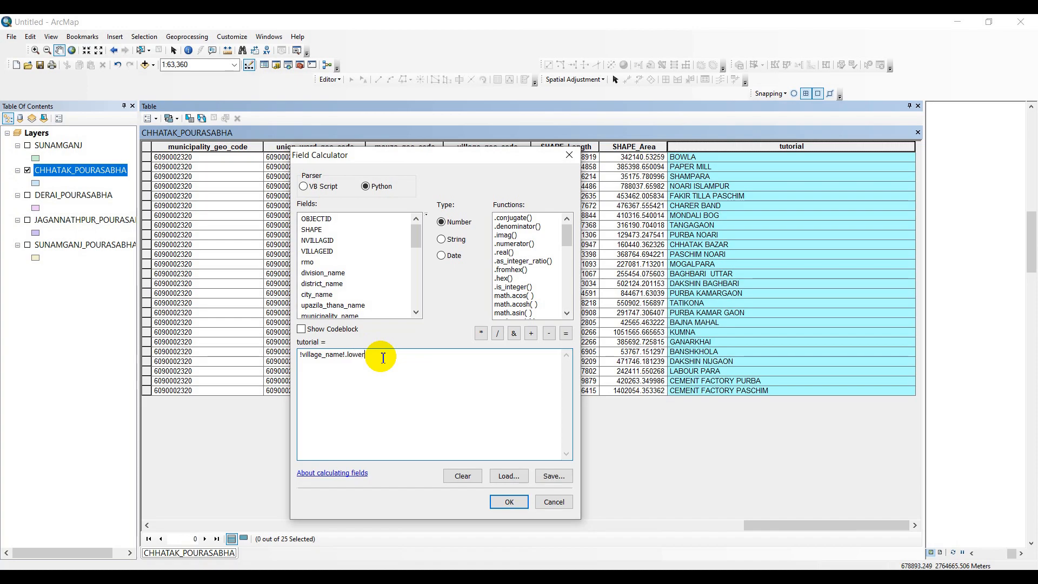
pyautogui.write('()')
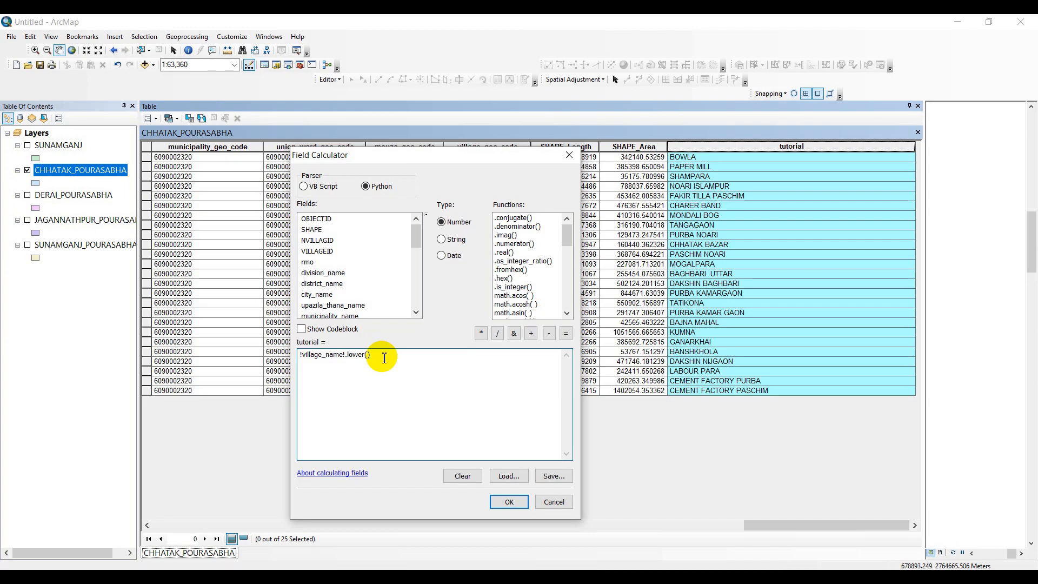
pyautogui.click(508, 502)
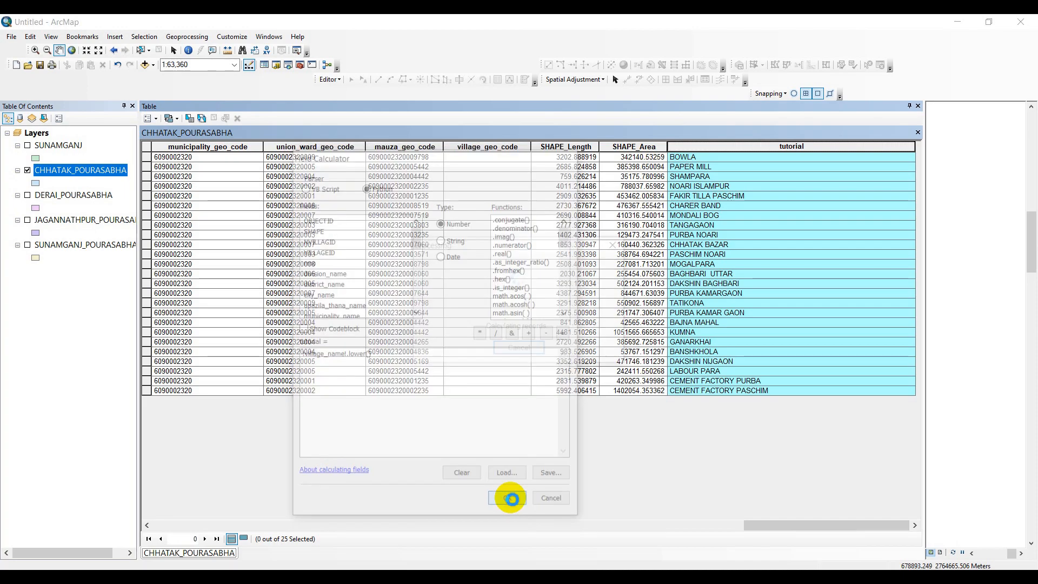
pyautogui.click(510, 498)
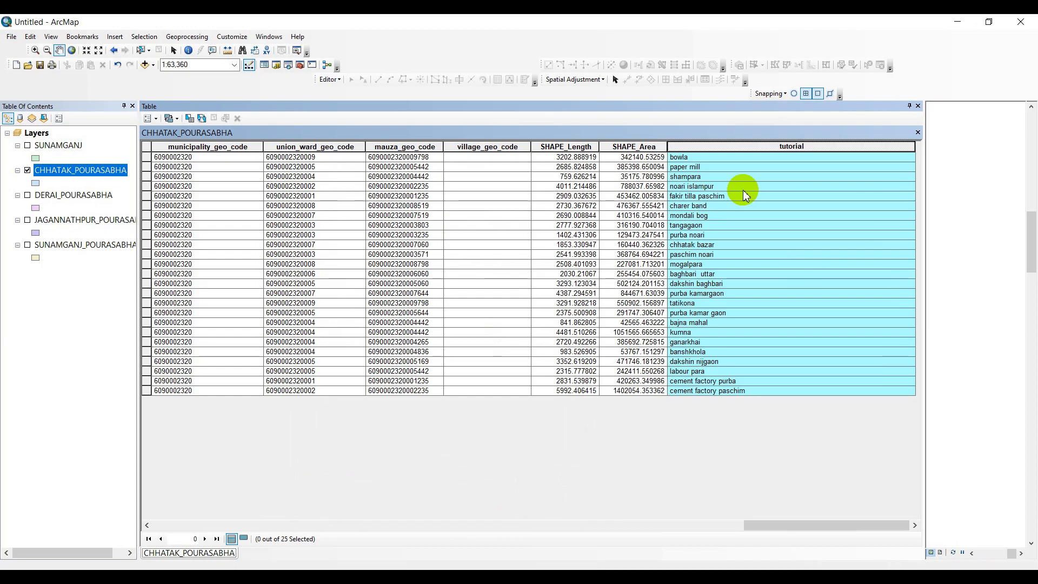
pyautogui.moveTo(709, 160)
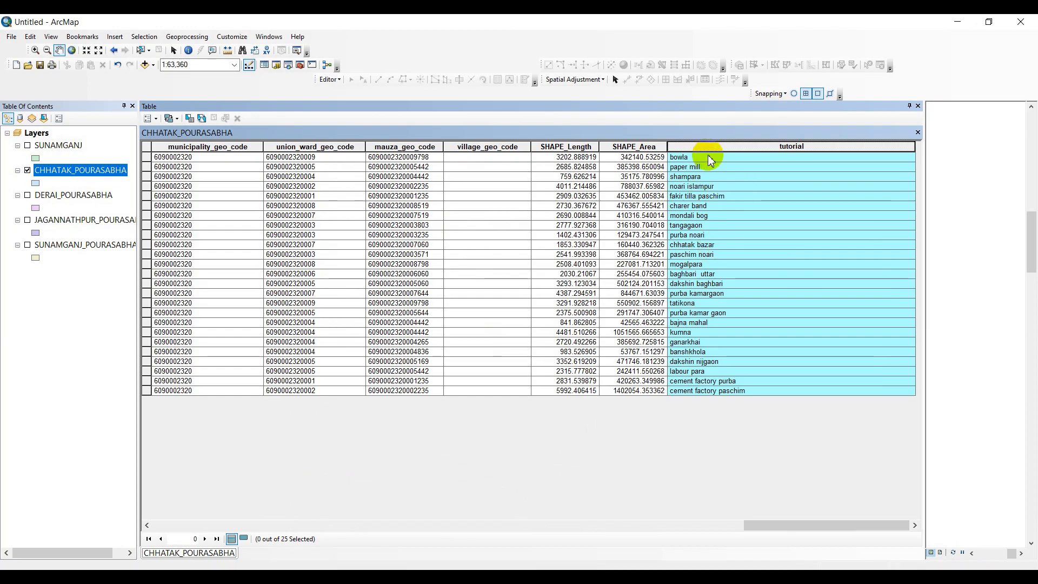
pyautogui.moveTo(731, 192)
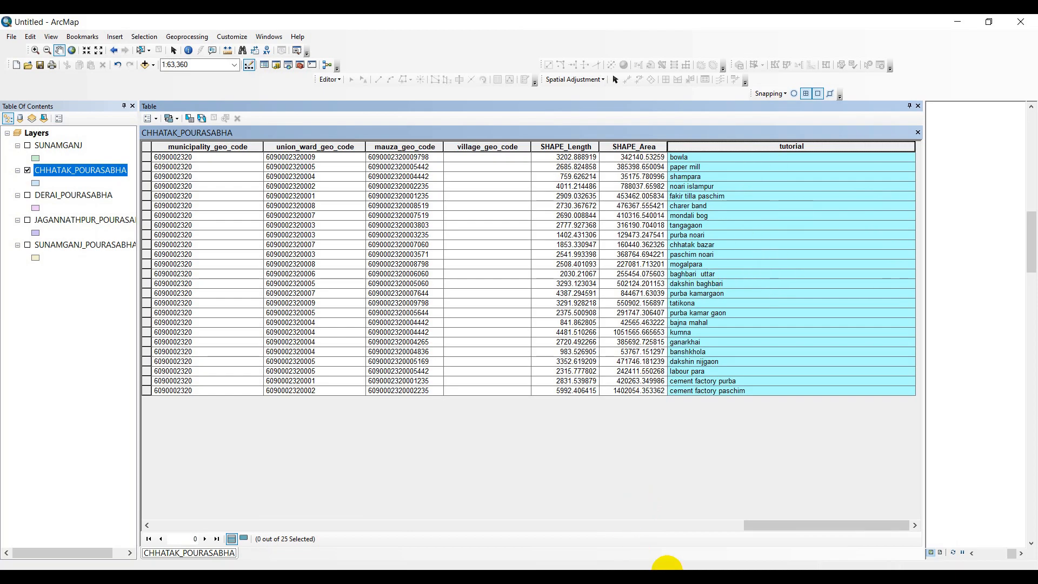
pyautogui.moveTo(830, 526)
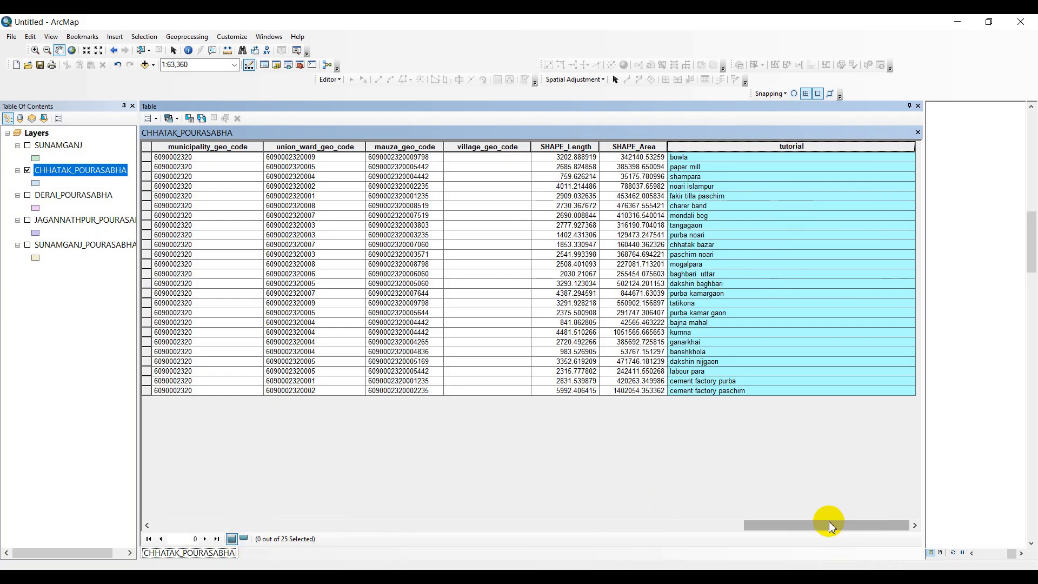
pyautogui.moveTo(829, 526); pyautogui.dragTo(714, 525)
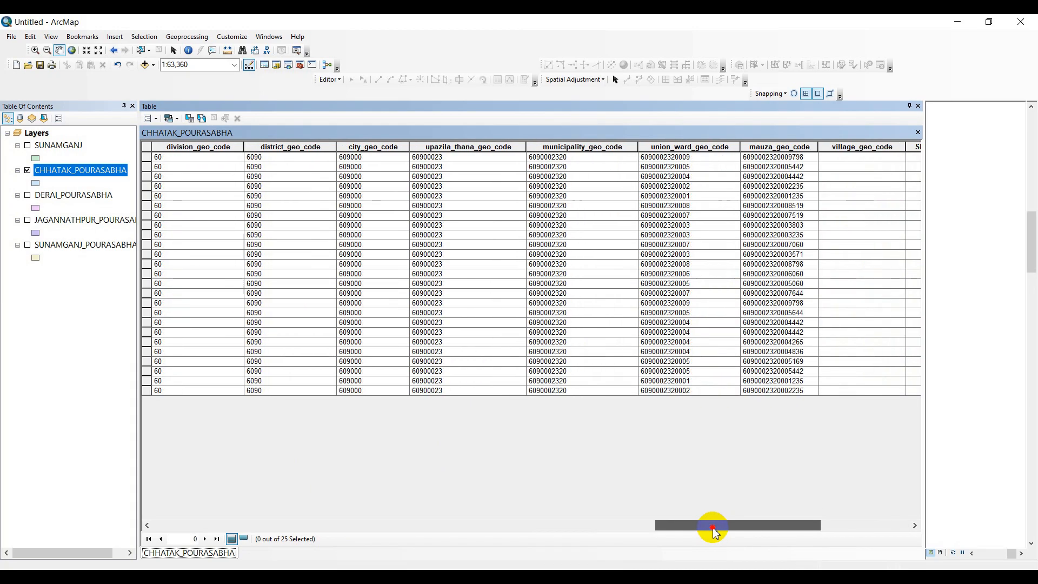
pyautogui.moveTo(711, 525); pyautogui.dragTo(402, 525)
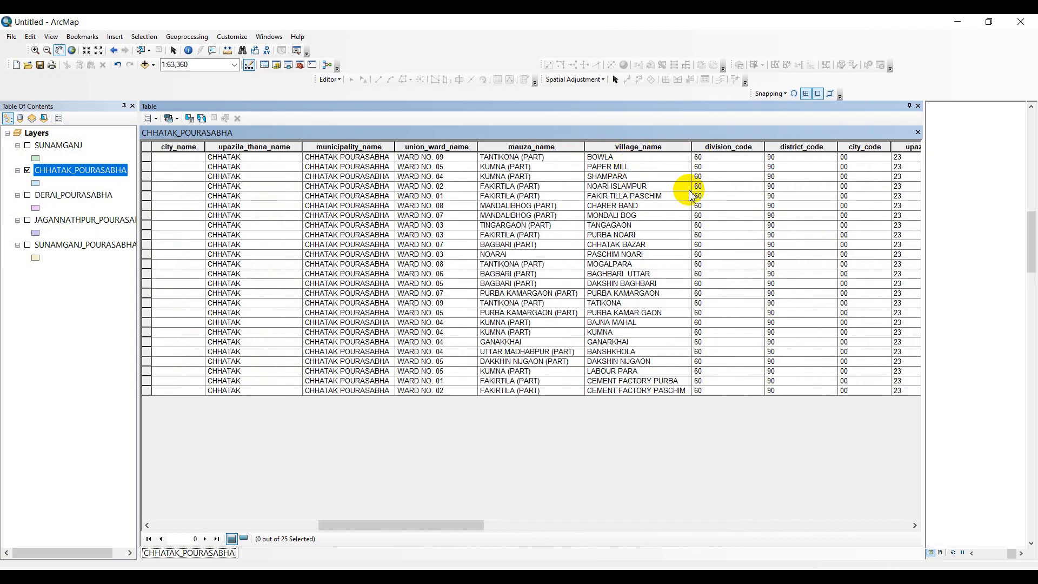
pyautogui.moveTo(658, 250)
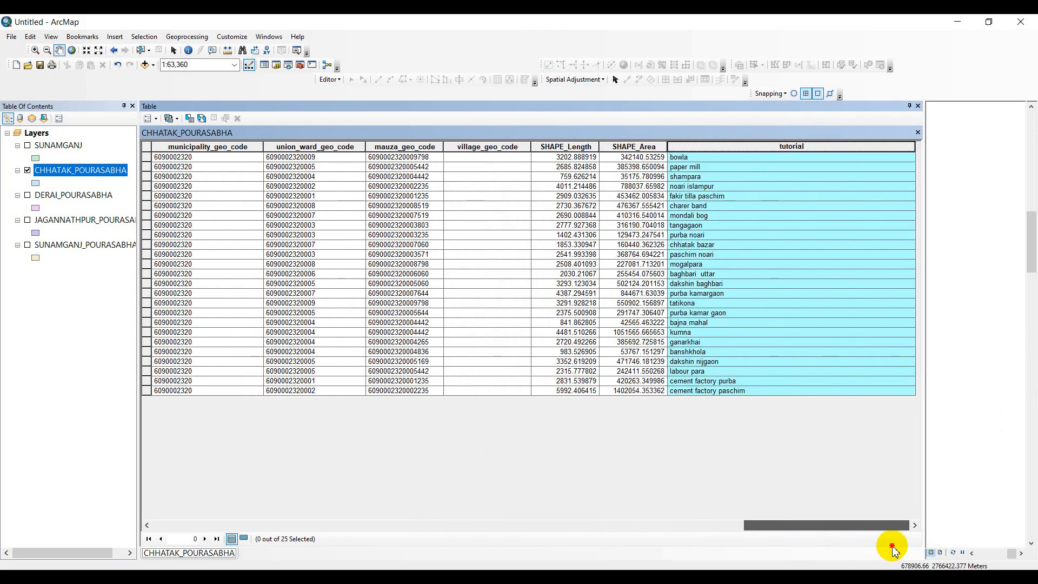
pyautogui.moveTo(795, 154)
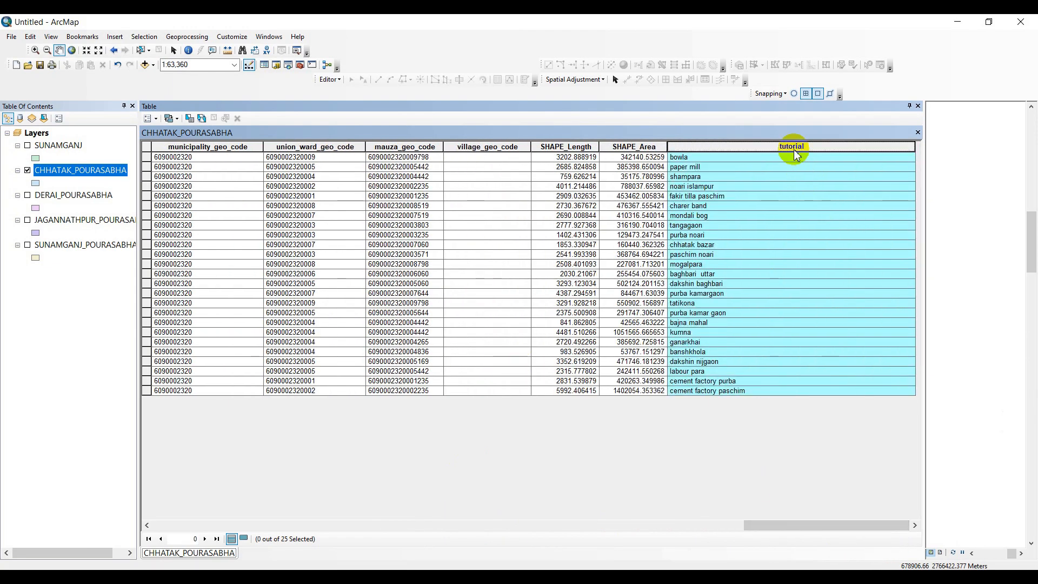
# Step: In tutorial's Field Calculator, enable Show Codeblock with pre-logic code import string
pyautogui.rightClick(792, 147)
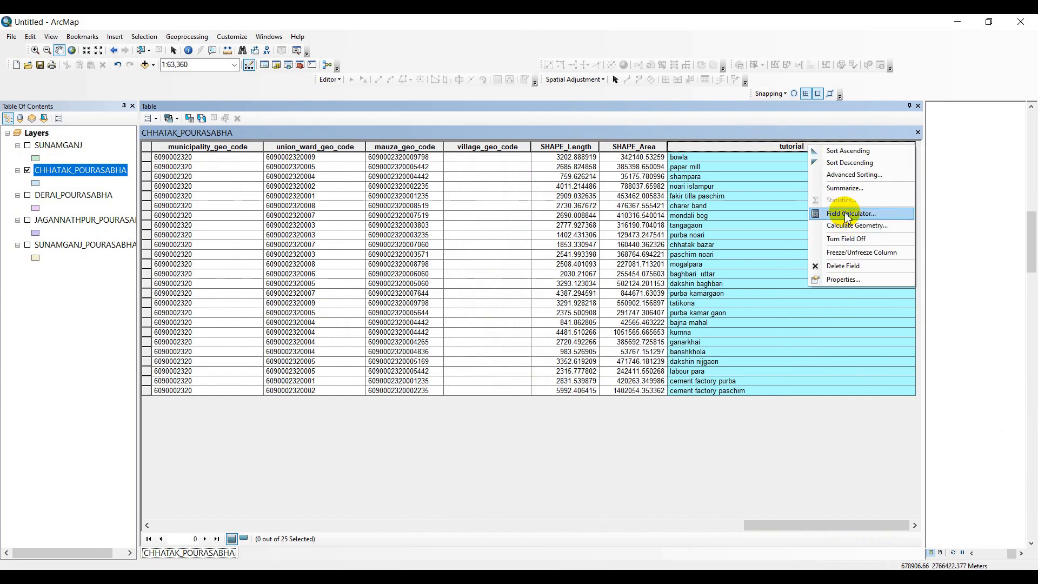
pyautogui.click(850, 213)
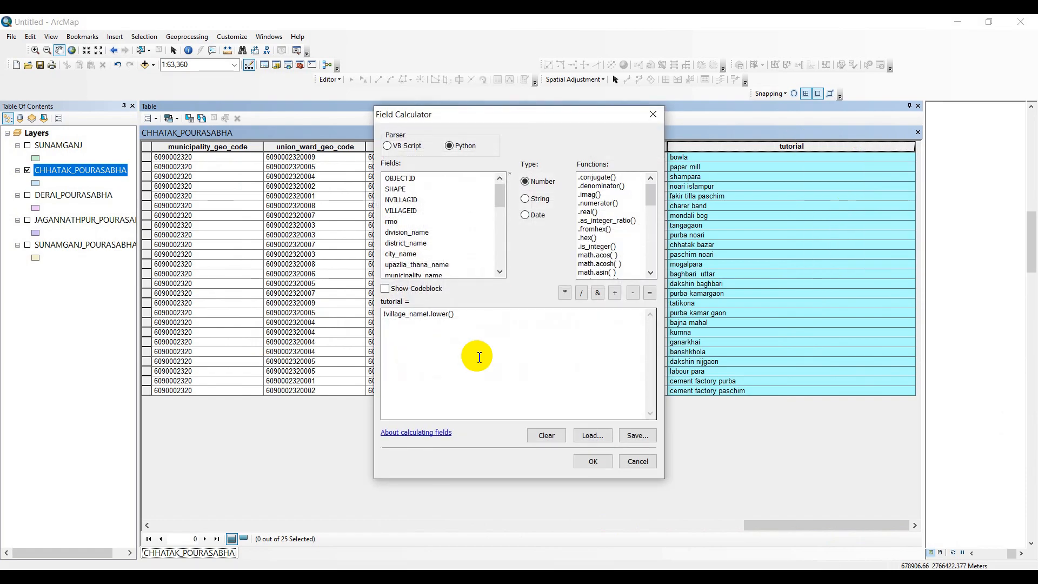
pyautogui.tripleClick(417, 313)
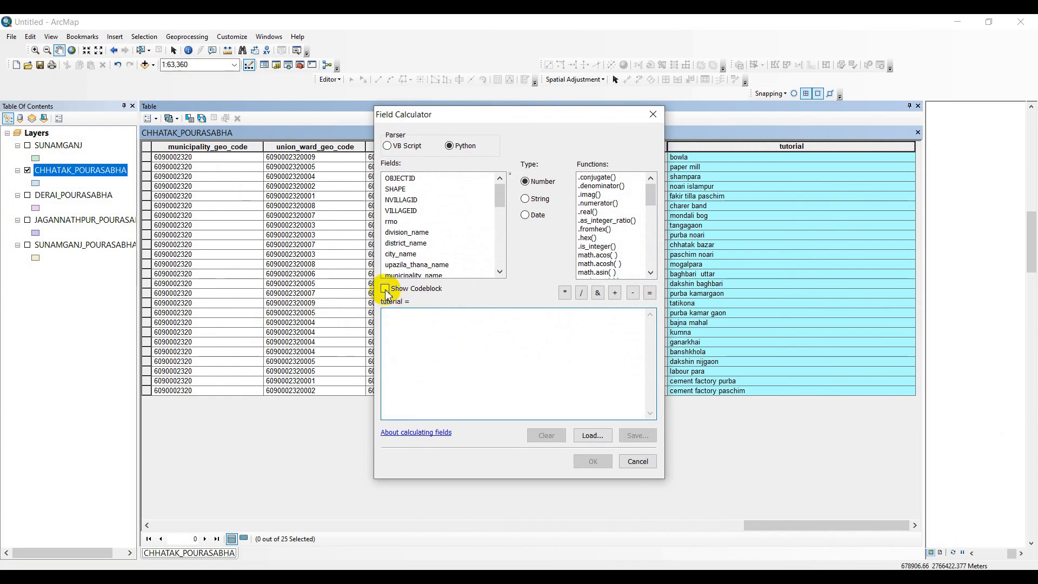
pyautogui.click(386, 288)
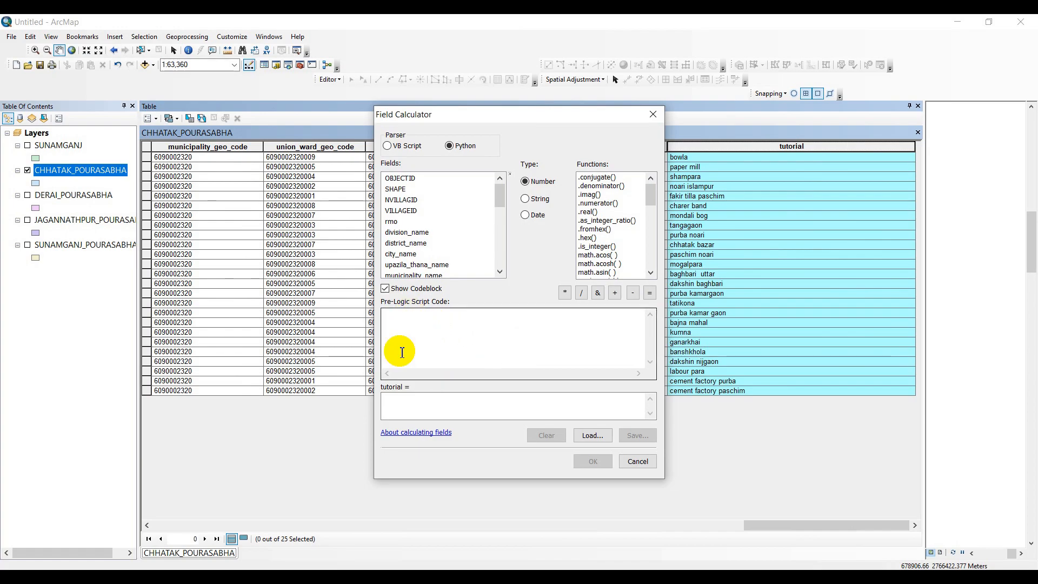
pyautogui.moveTo(398, 318)
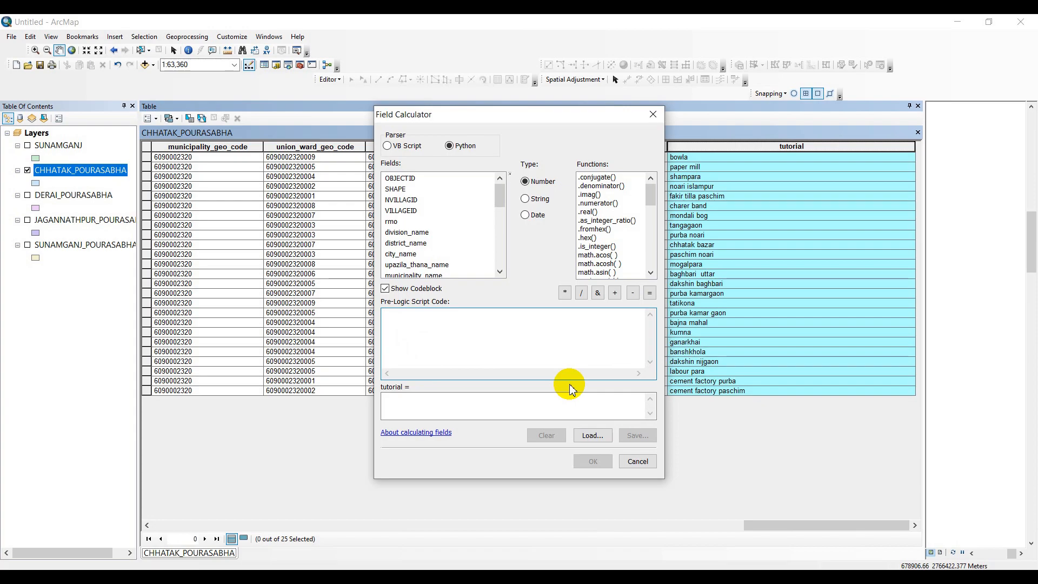
pyautogui.write('import')
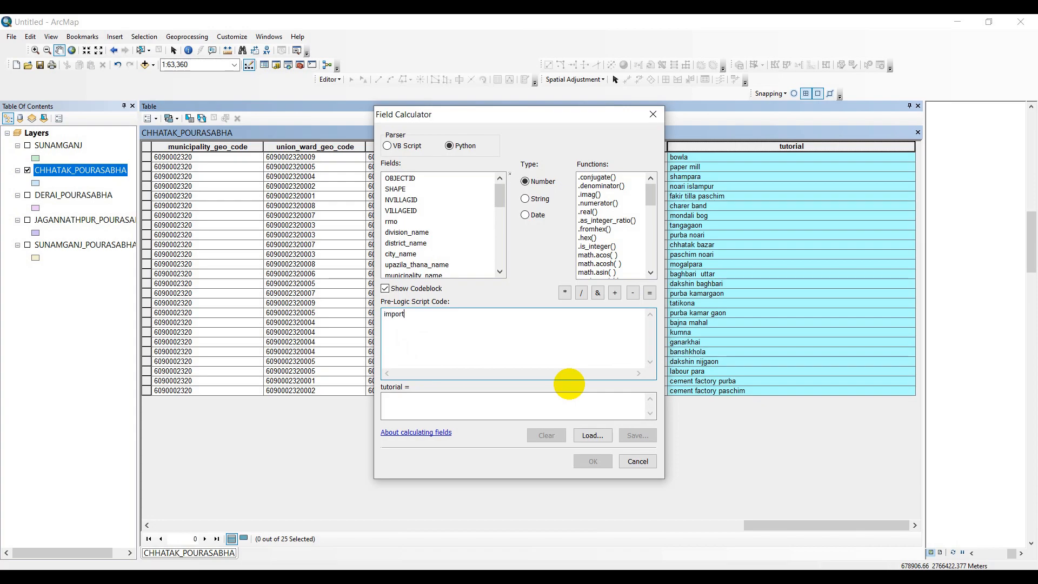
pyautogui.write('stri')
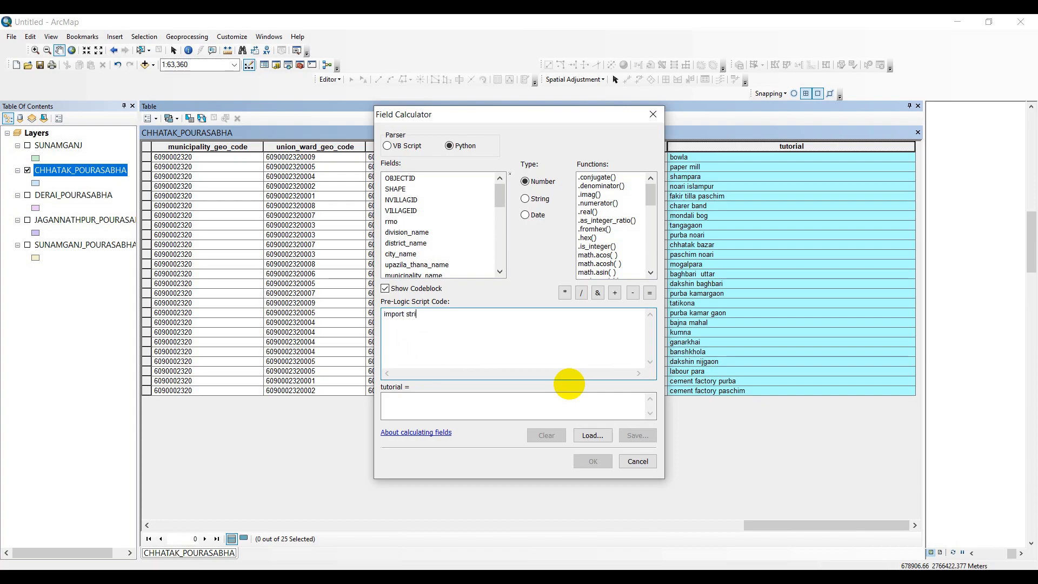
pyautogui.write('ng')
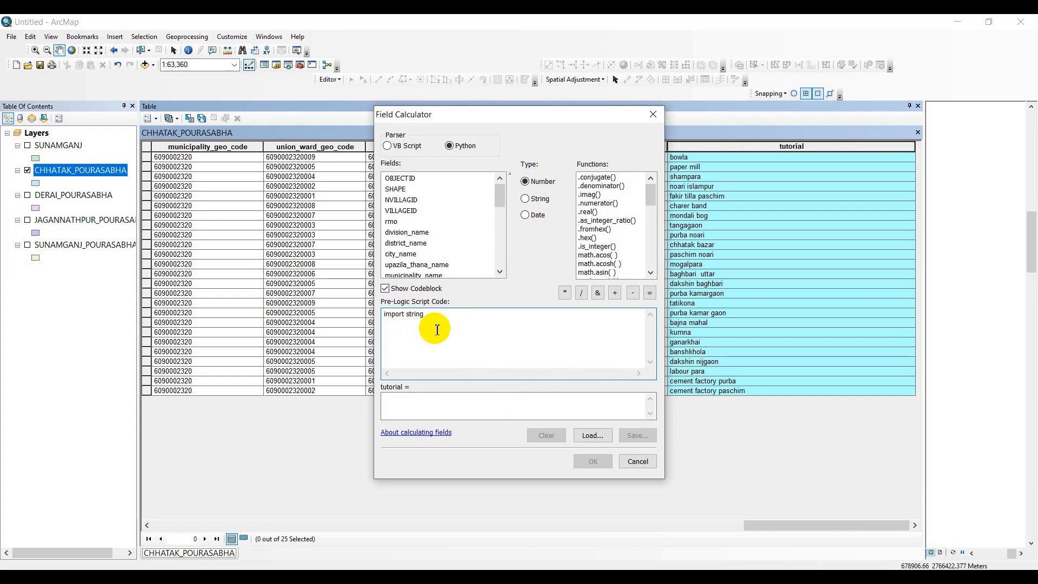
pyautogui.moveTo(425, 339)
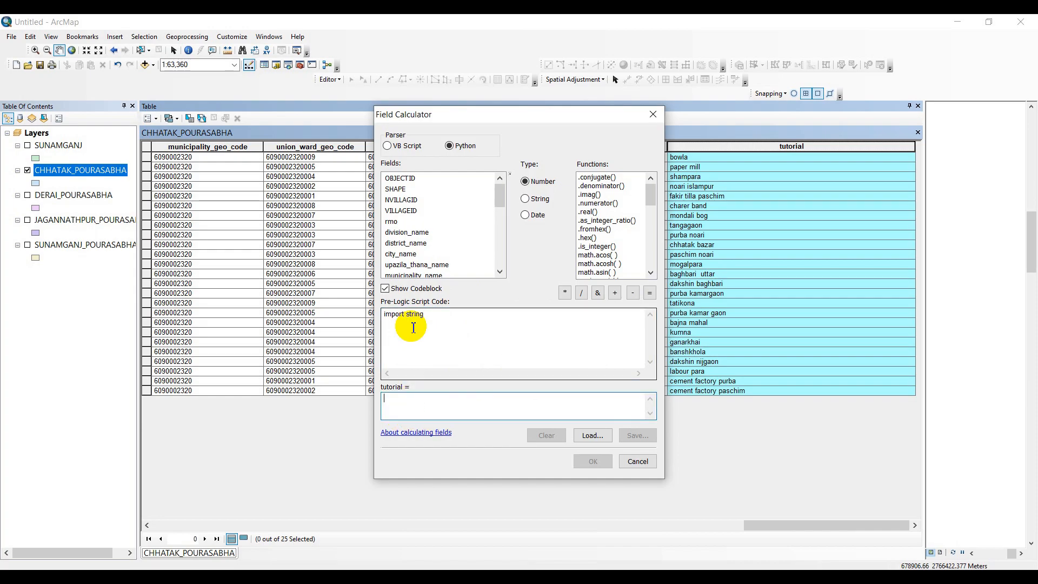
pyautogui.moveTo(444, 368)
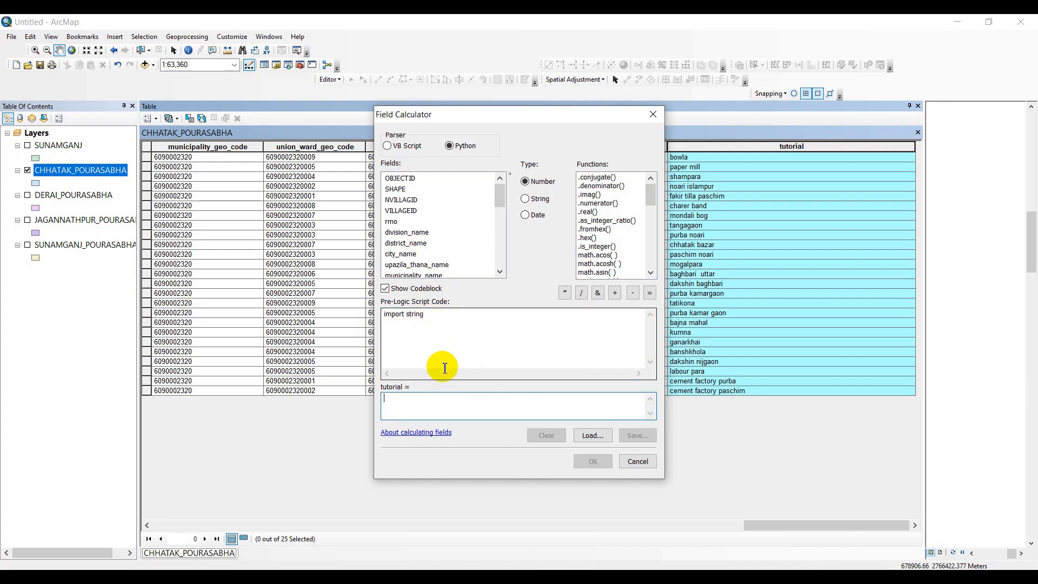
# Step: Set the expression to string.capwords(!village_name!) and run it to capitalise each word
pyautogui.write('string')
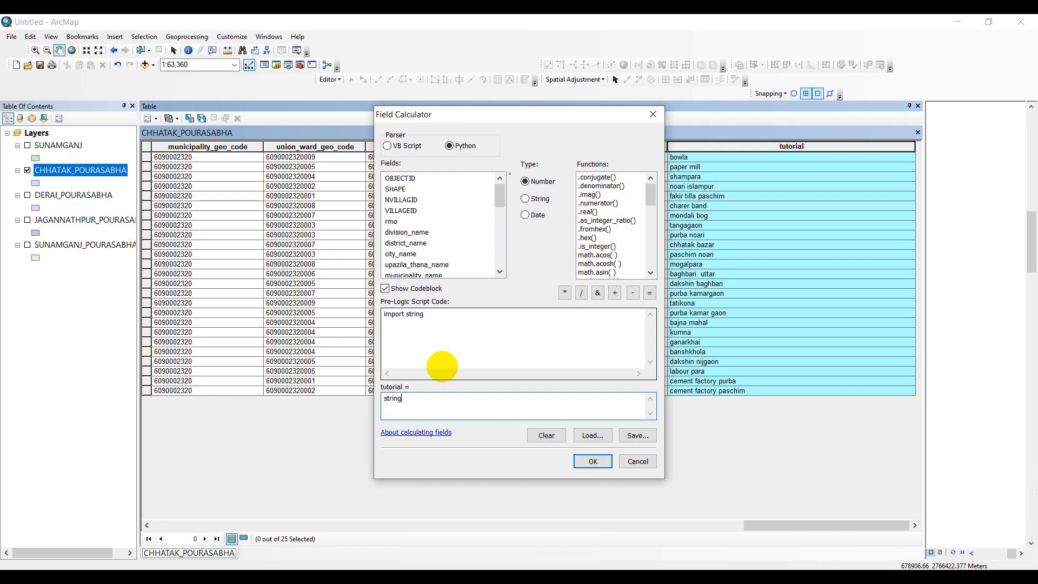
pyautogui.write('.')
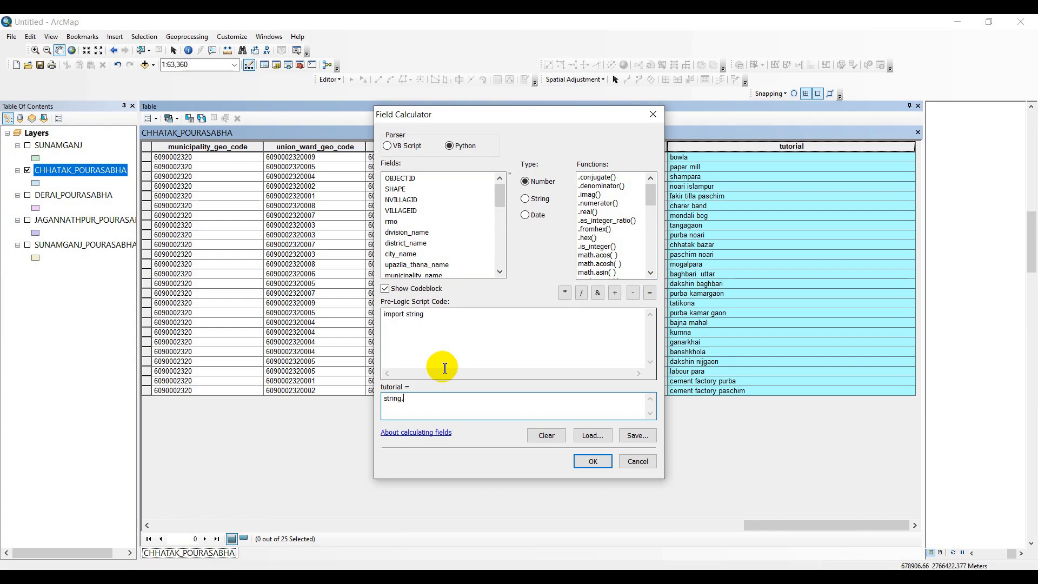
pyautogui.write('ca')
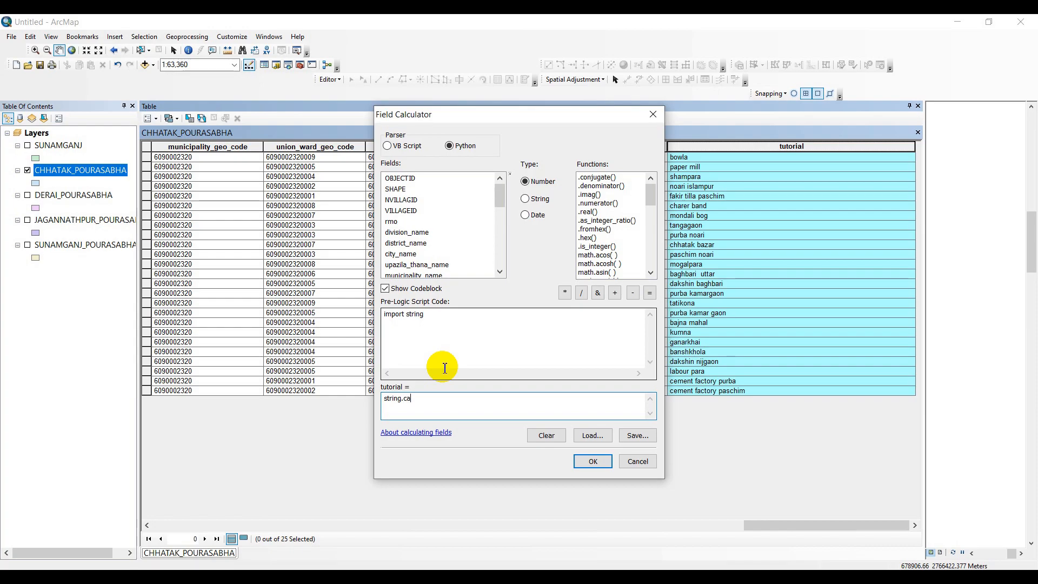
pyautogui.write('pwo')
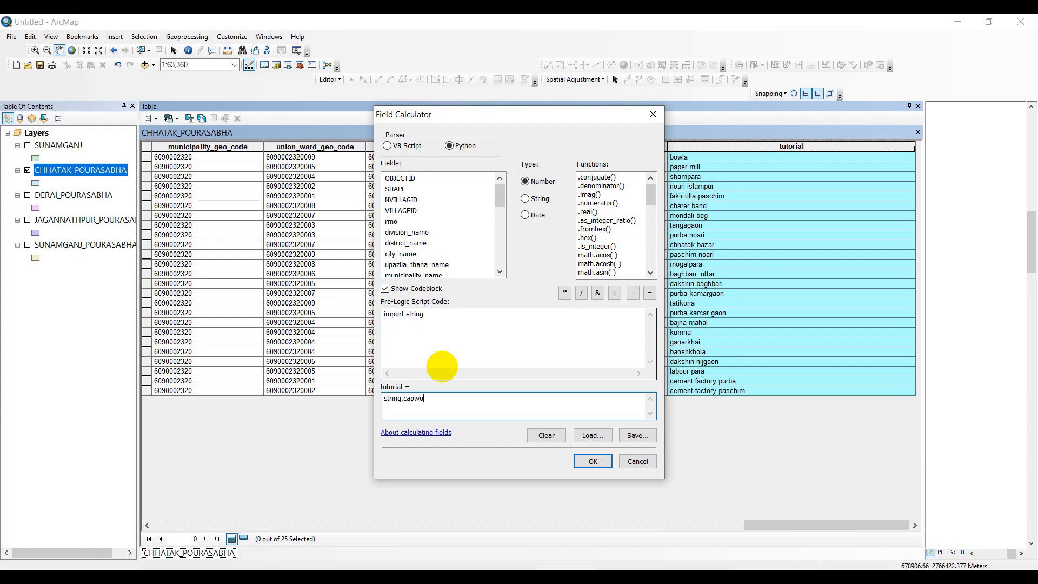
pyautogui.write('rds')
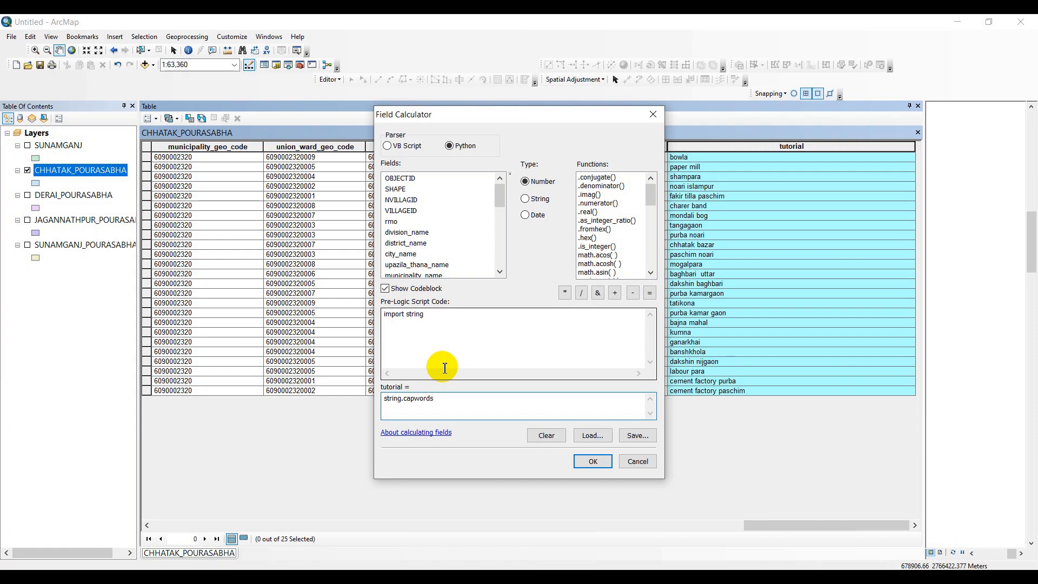
pyautogui.write('.')
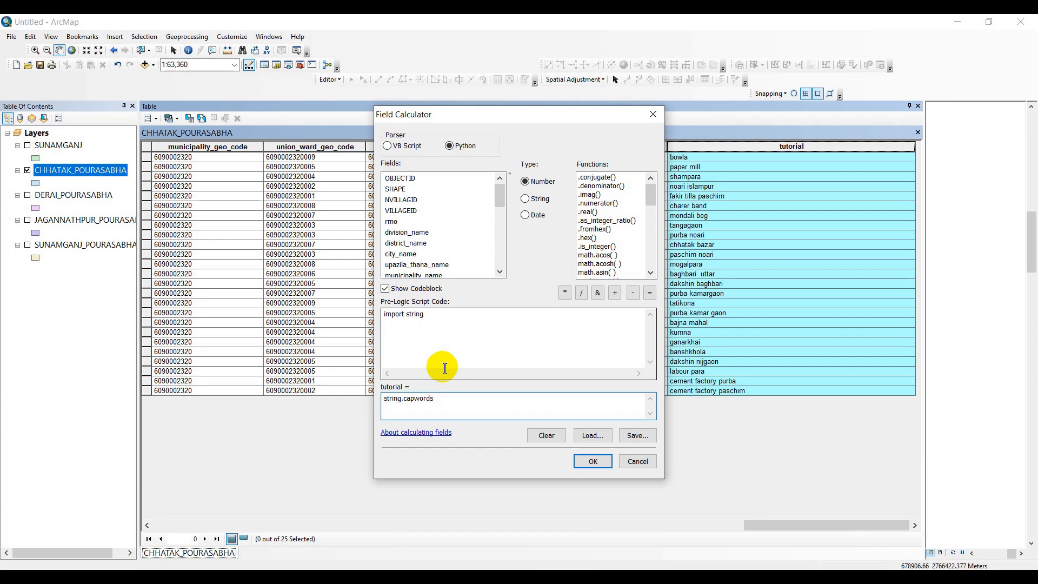
pyautogui.write('(')
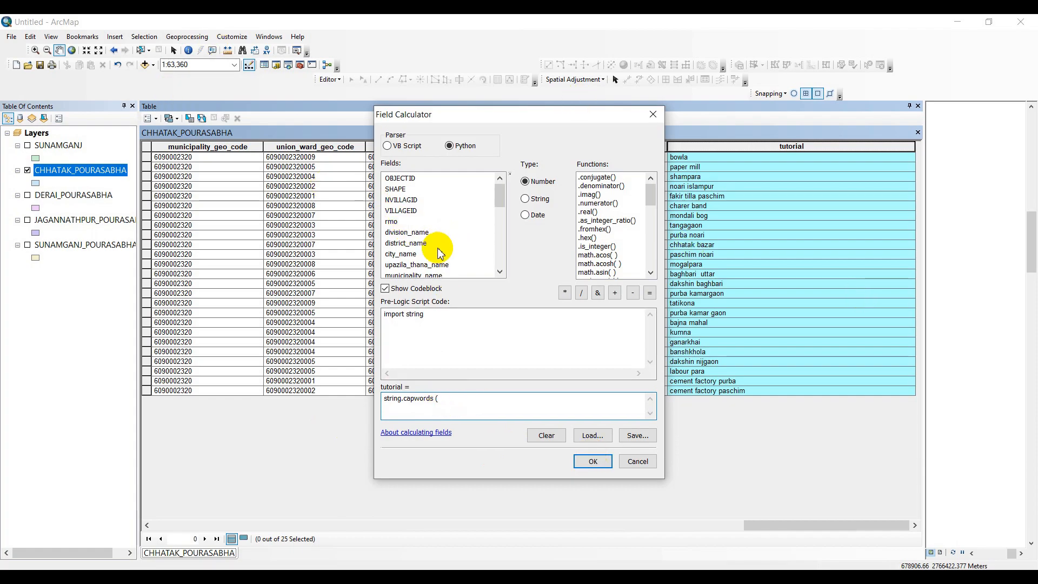
pyautogui.doubleClick(406, 242)
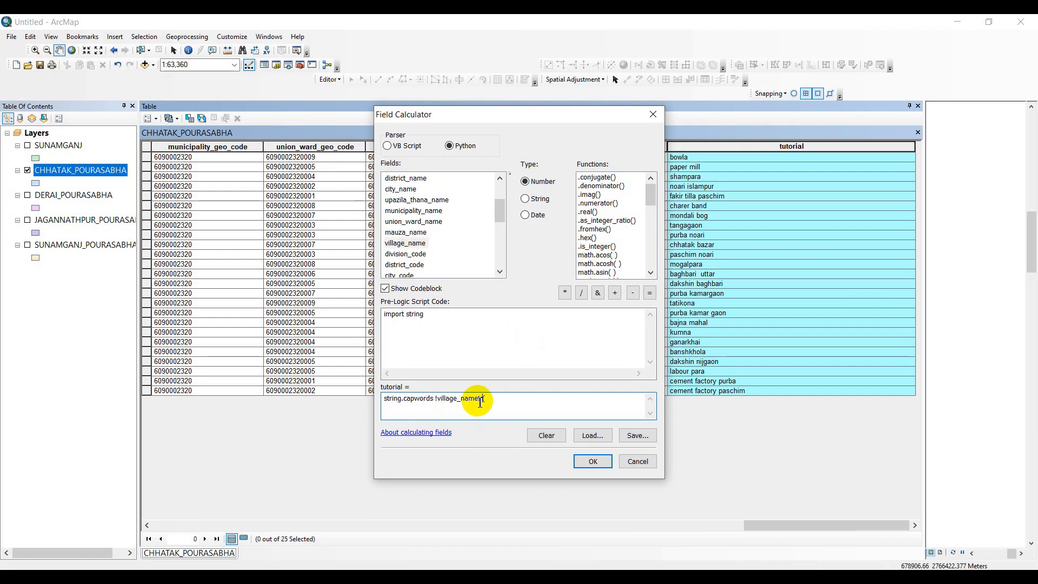
pyautogui.doubleClick(458, 397)
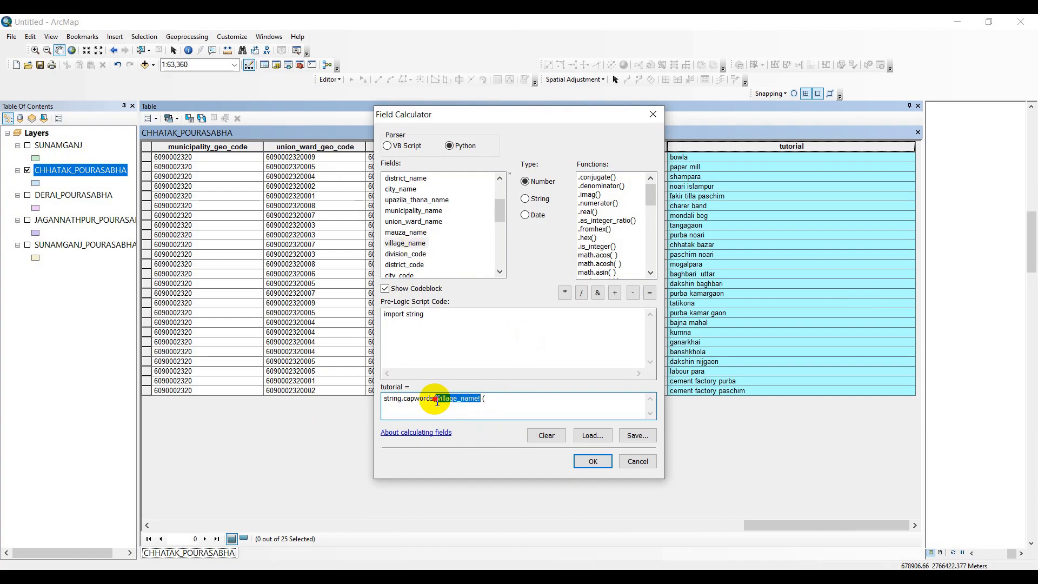
pyautogui.press('Delete')
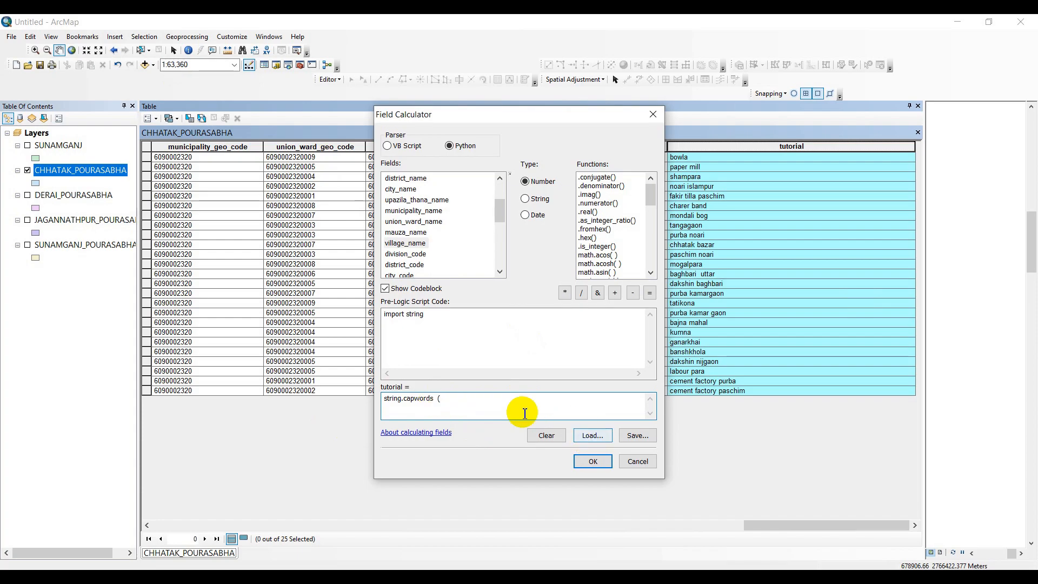
pyautogui.doubleClick(404, 242)
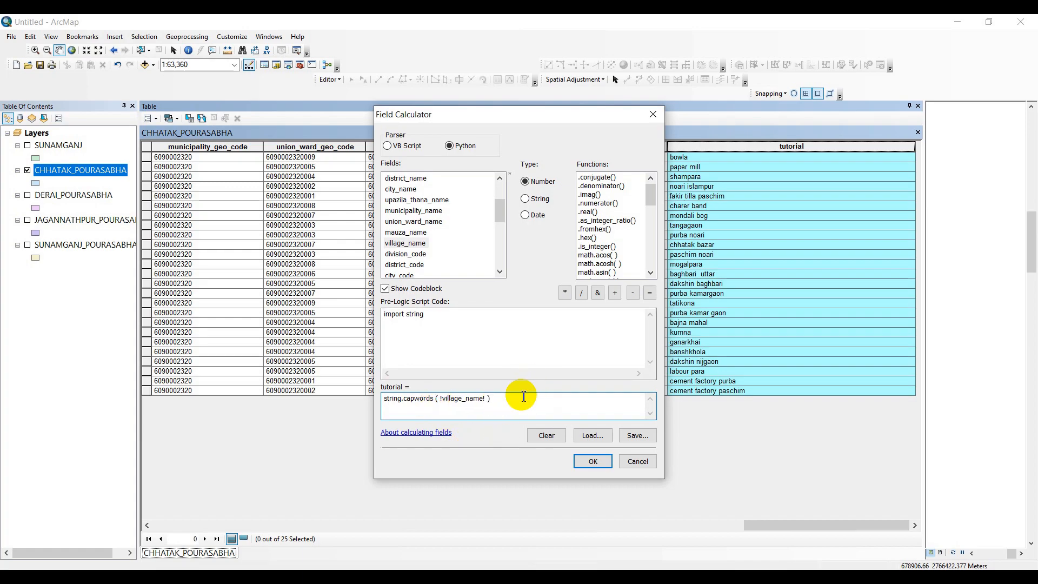
pyautogui.moveTo(495, 406)
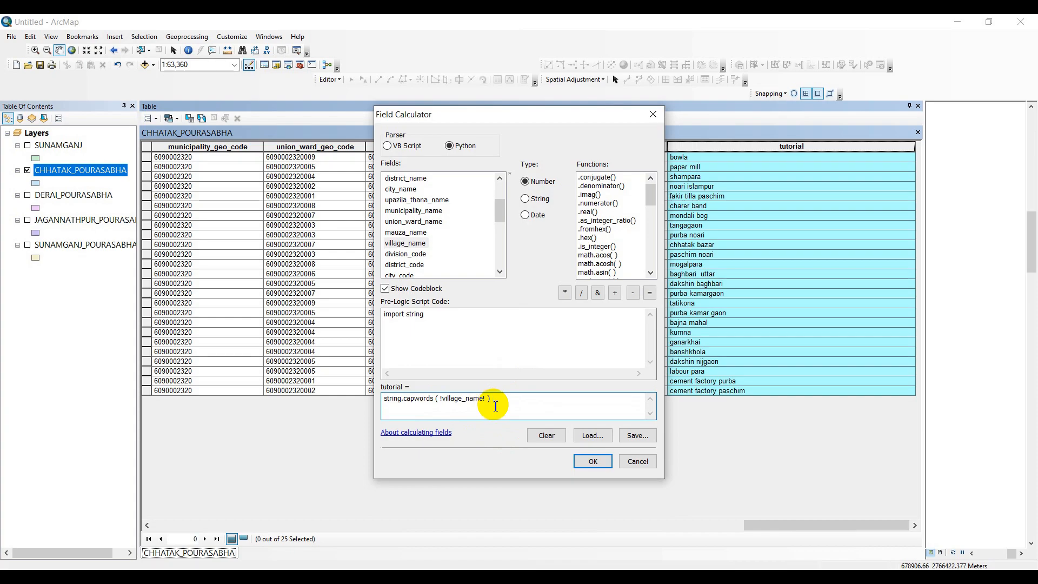
pyautogui.moveTo(628, 460)
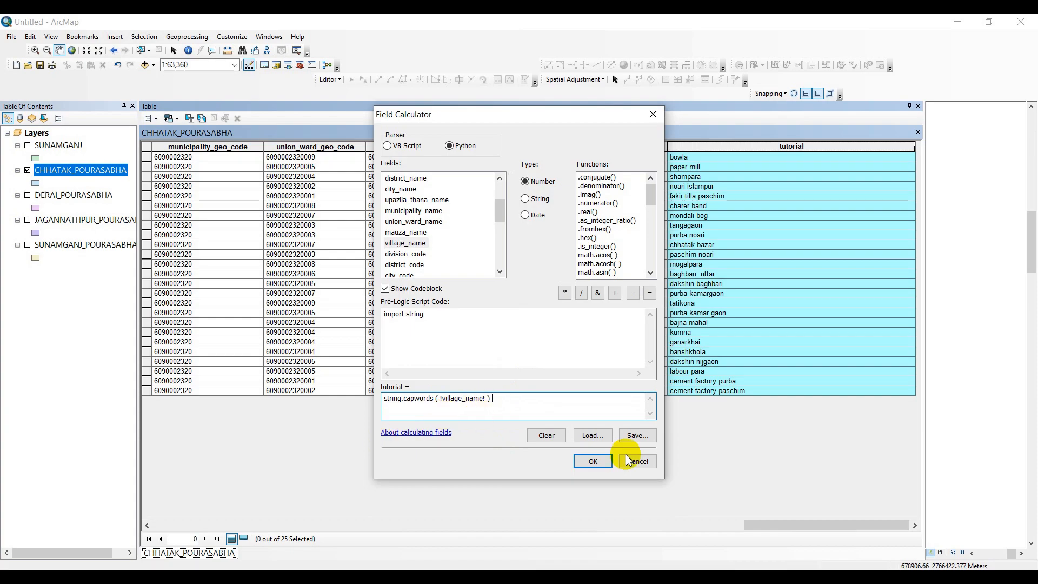
pyautogui.click(592, 461)
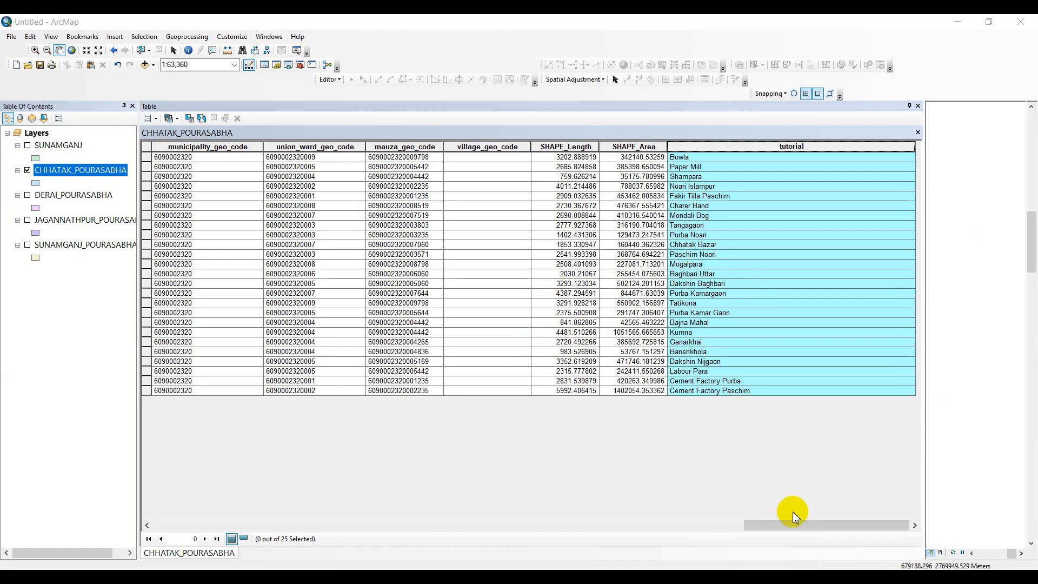
# Step: Review the tutorial column showing word-capitalised village names such as Paper Mill
pyautogui.moveTo(793, 525); pyautogui.dragTo(261, 525)
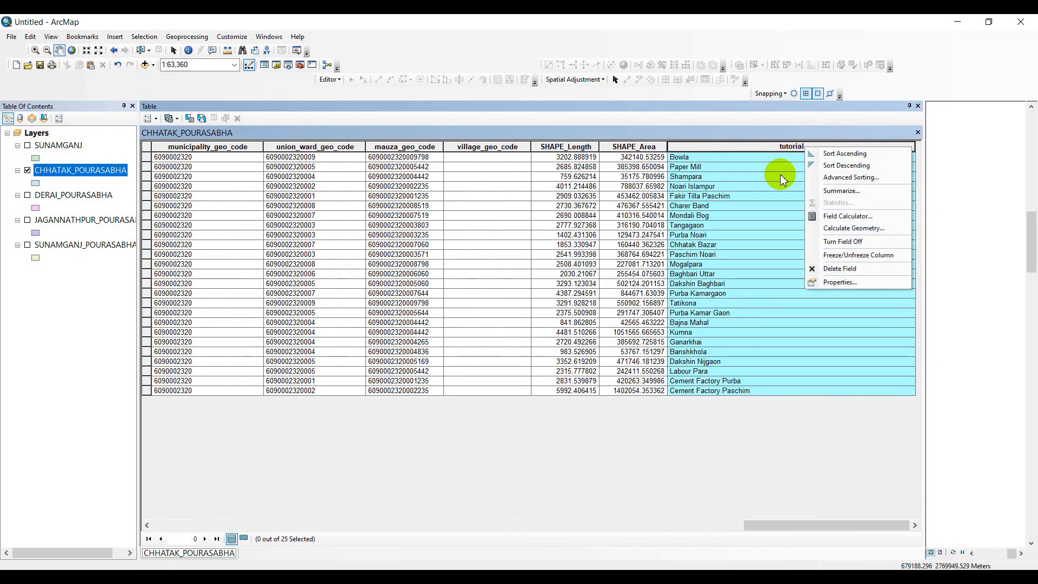
# Step: Set tutorial's expression to !district_name![0:3] with no pre-logic code, not yet applied
pyautogui.click(848, 215)
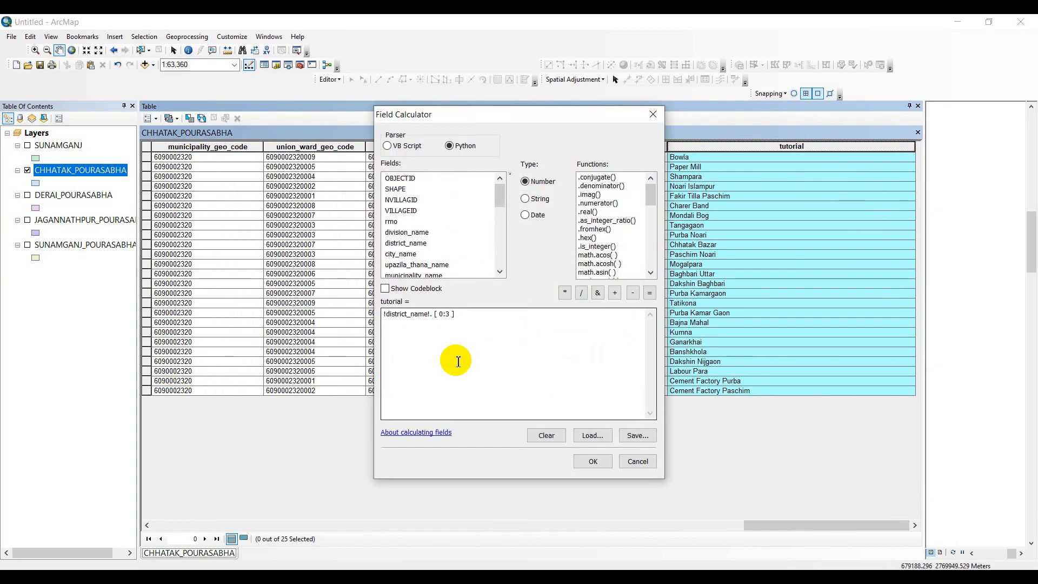
pyautogui.click(546, 434)
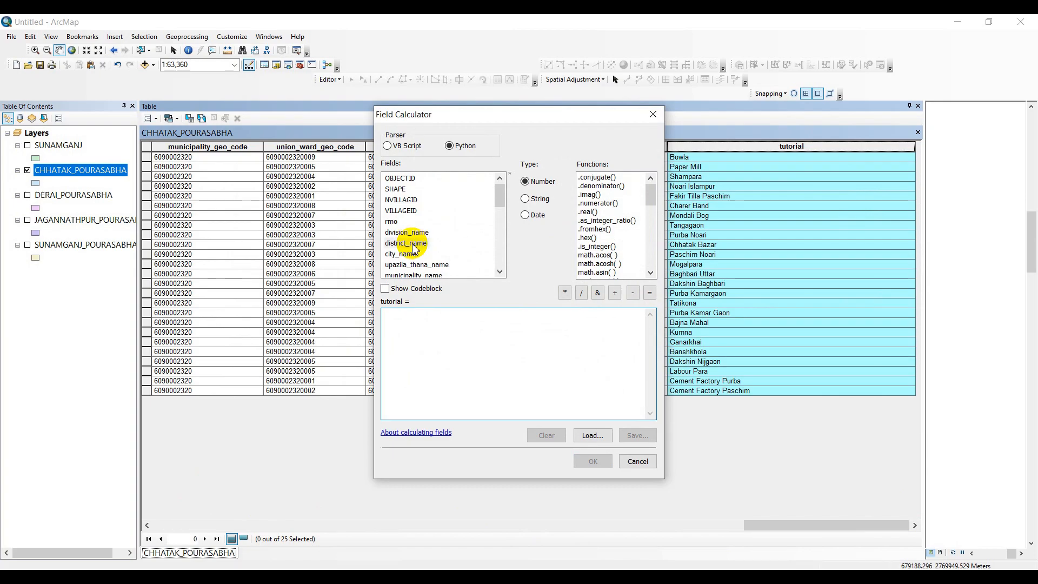
pyautogui.doubleClick(406, 243)
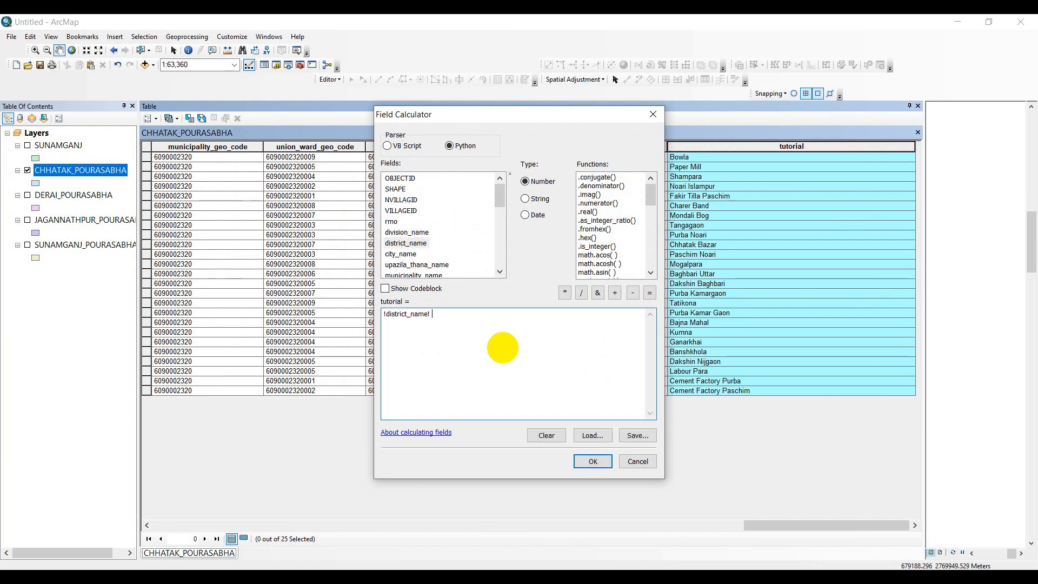
pyautogui.moveTo(503, 348)
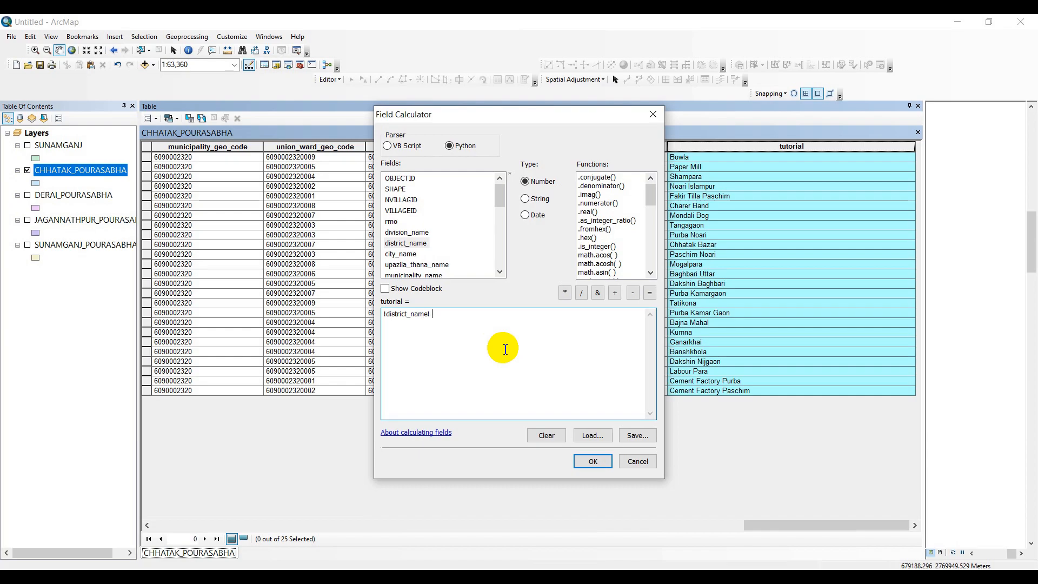
pyautogui.write('[')
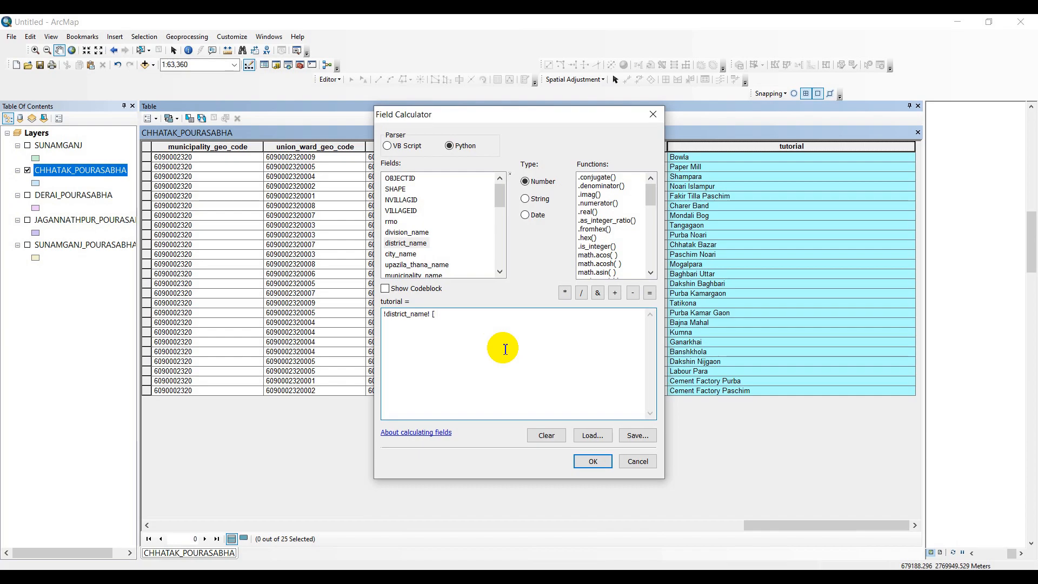
pyautogui.write('0;')
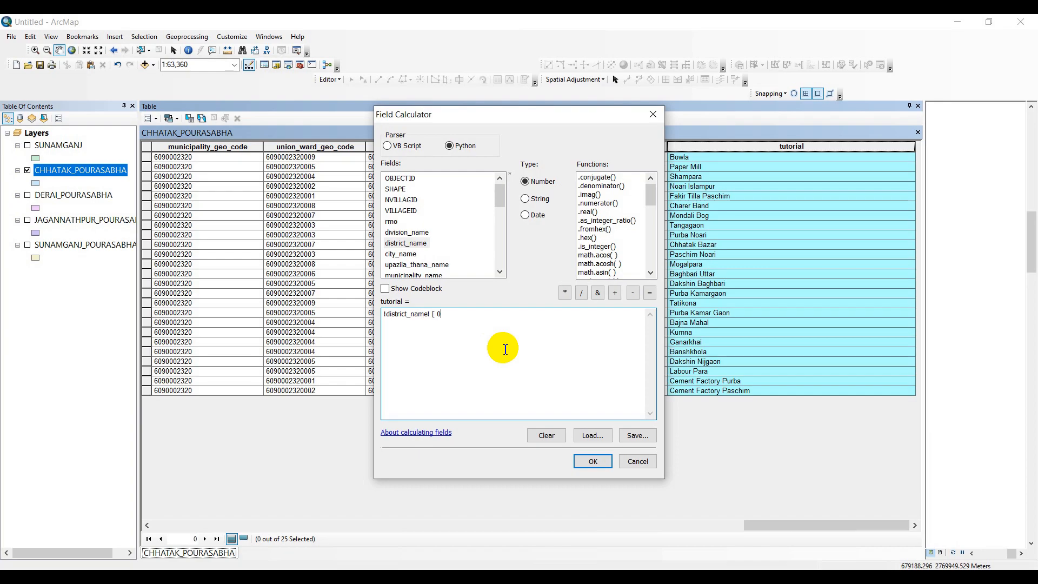
pyautogui.write(':')
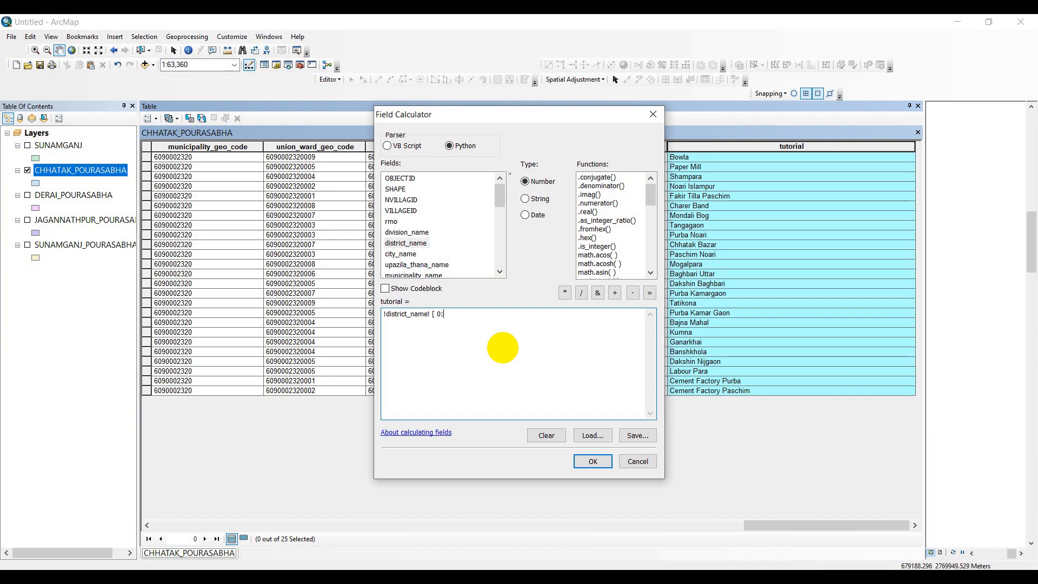
pyautogui.moveTo(504, 348)
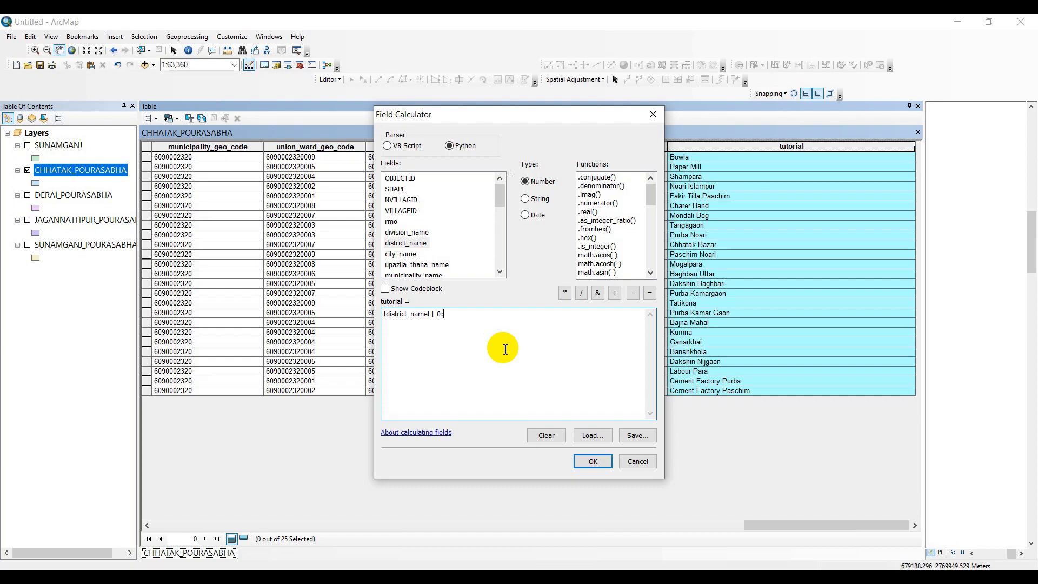
pyautogui.write('3 ]')
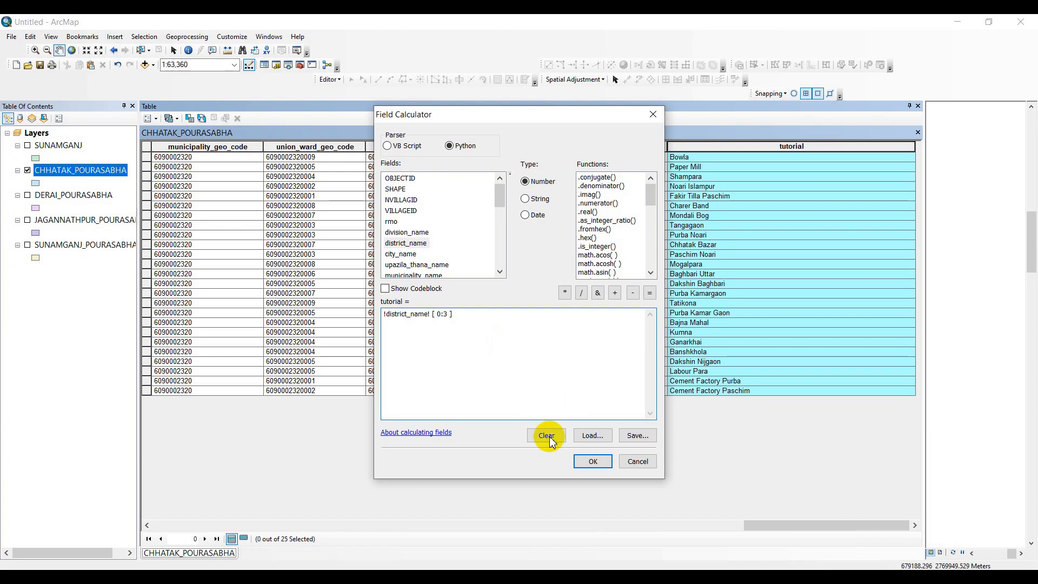
# Step: Run the slice so every tutorial row holds SUN, and compare with the district_name column
pyautogui.click(592, 460)
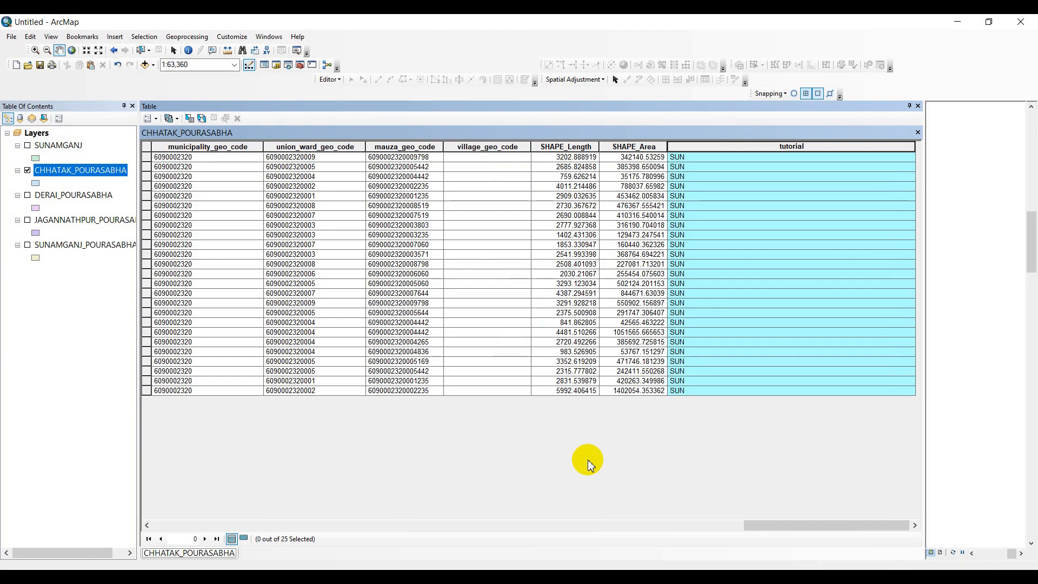
pyautogui.moveTo(675, 173)
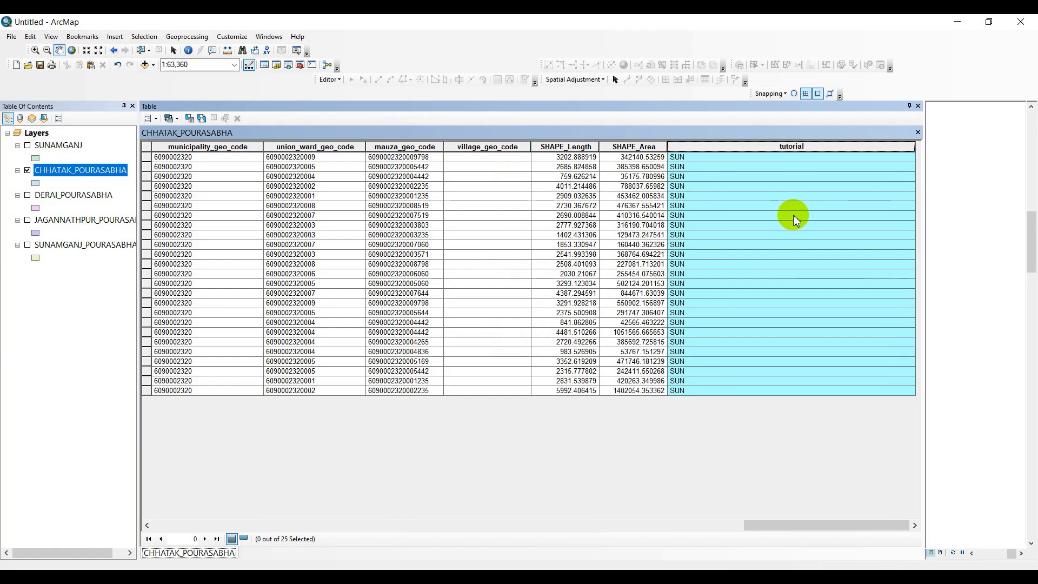
pyautogui.moveTo(694, 160)
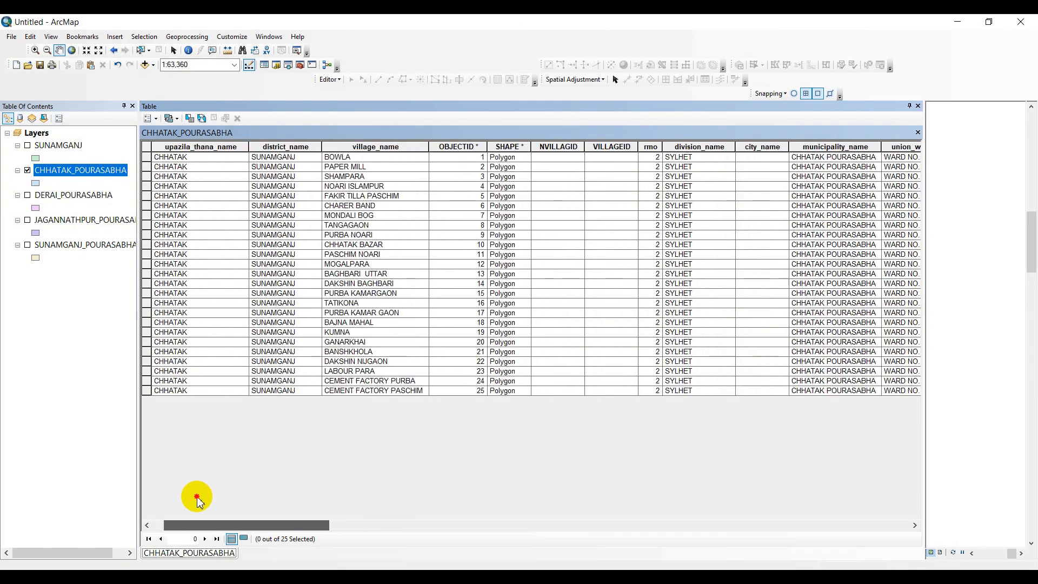
pyautogui.hscroll(3)
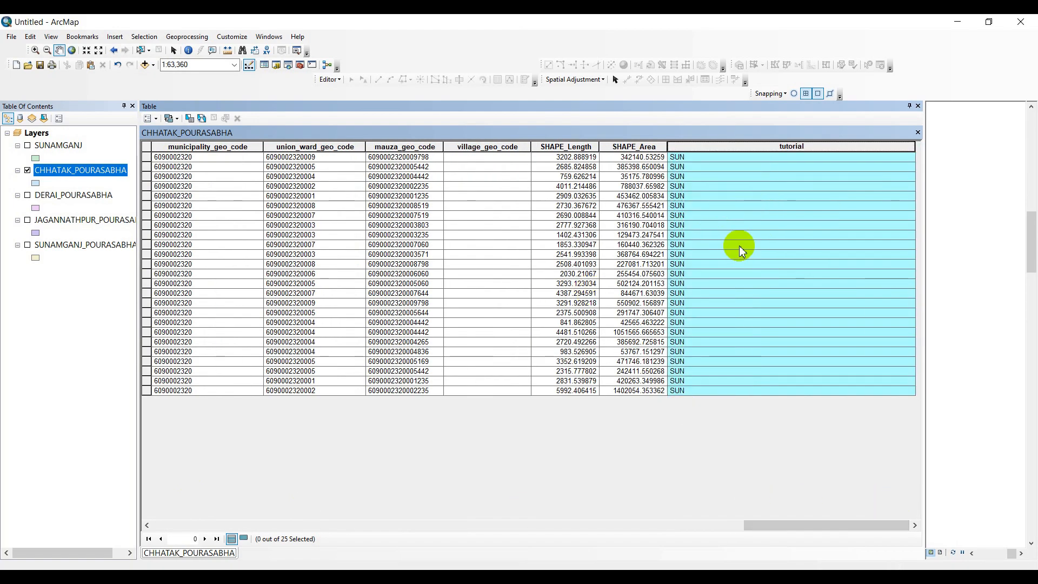
pyautogui.moveTo(786, 383)
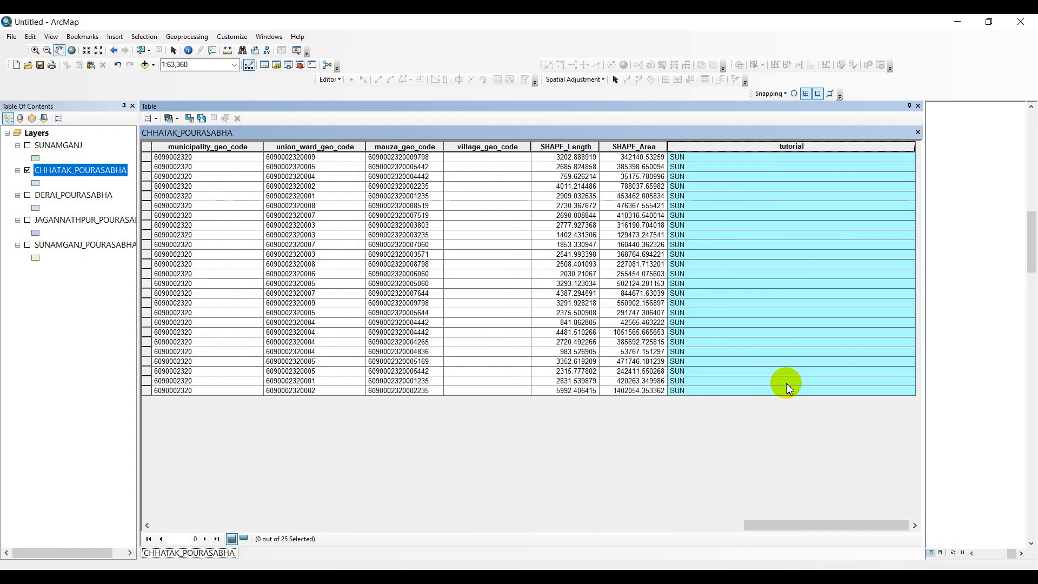
pyautogui.moveTo(643, 415)
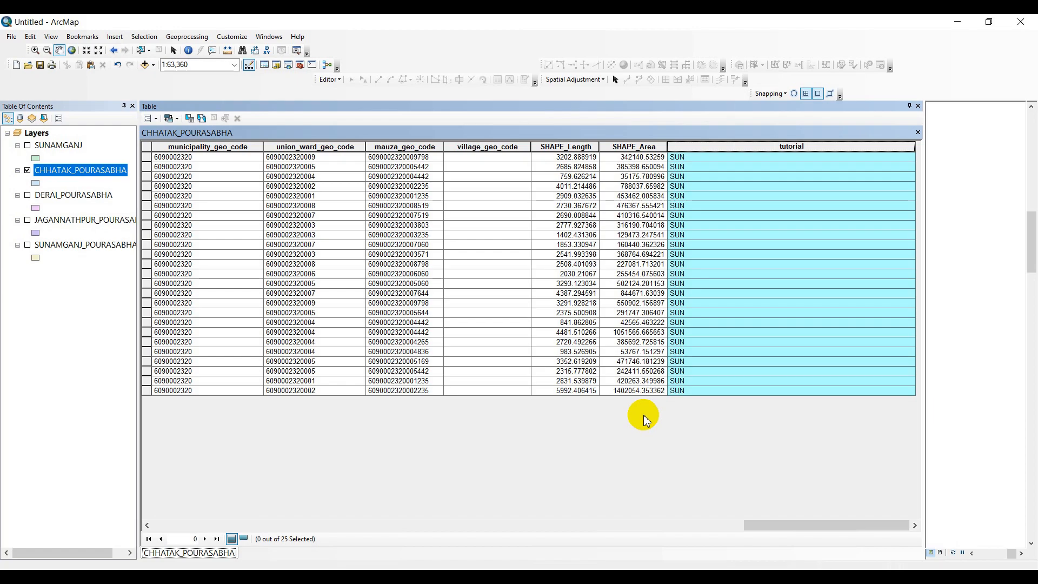
pyautogui.moveTo(765, 425)
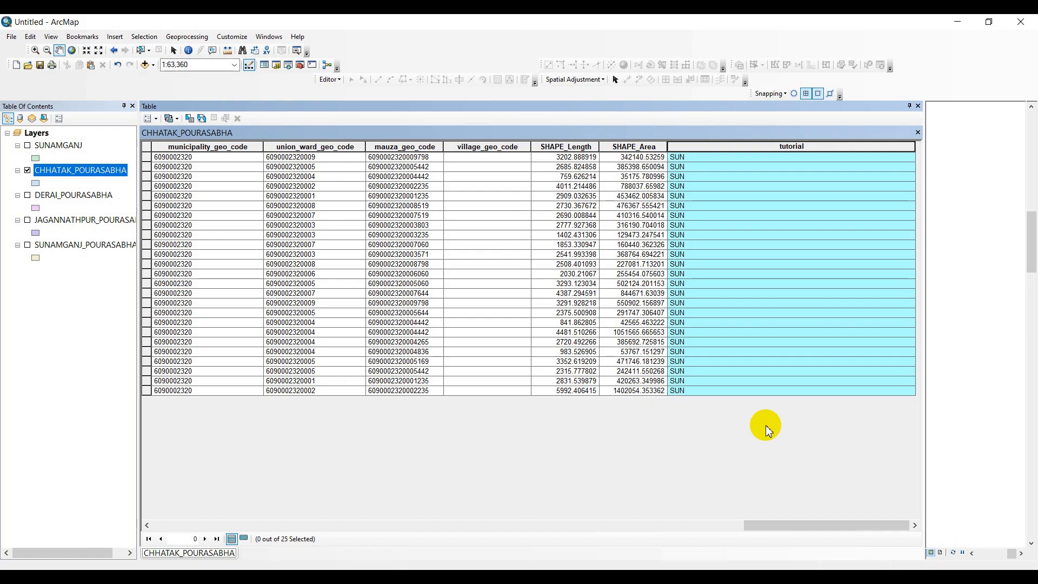